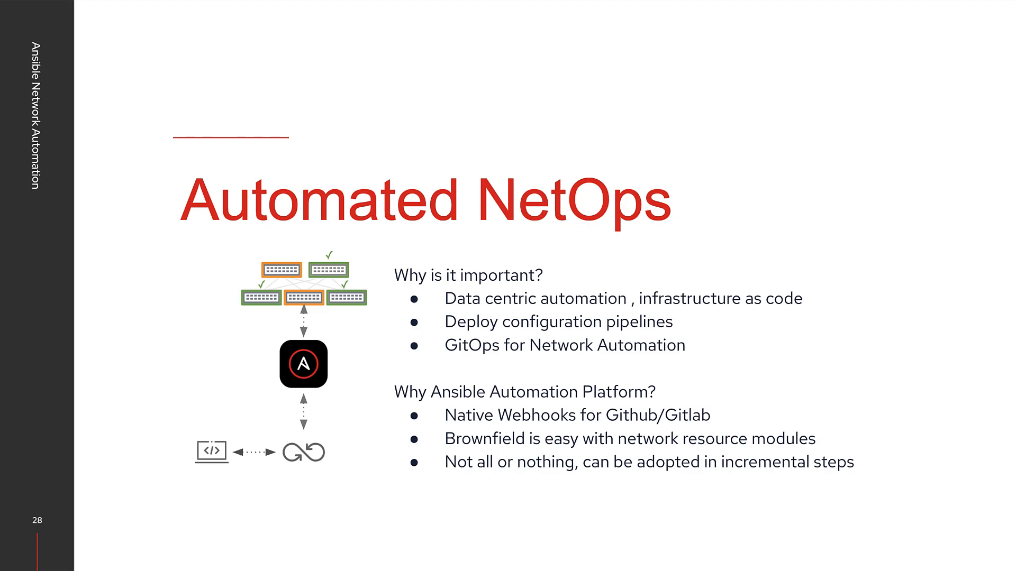
Advance past the Automated NetOps slide to the arista.yaml VLAN file.
{"action": "key", "text": "Right"}
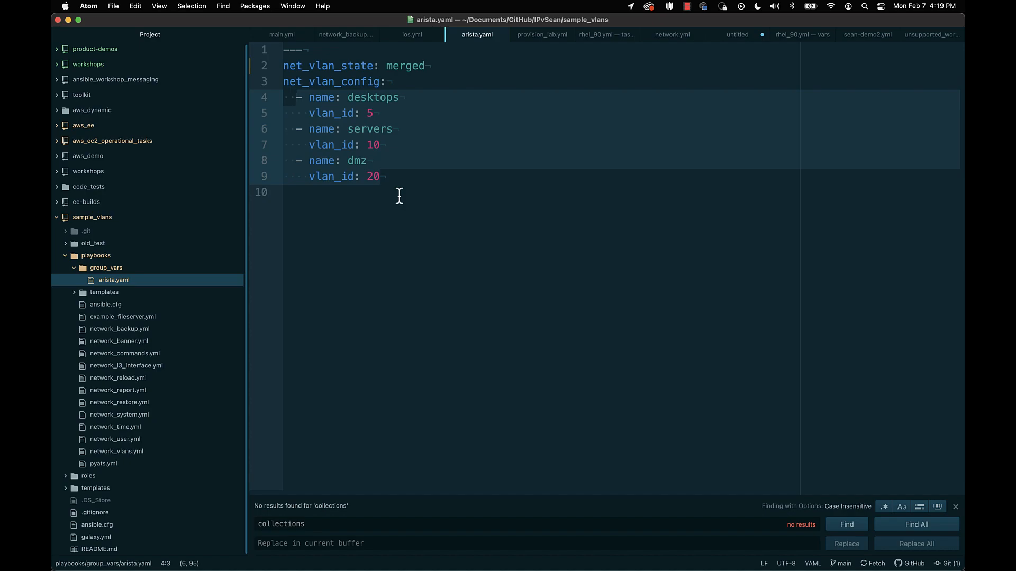
Add a VLAN entry feb7 with vlan_id 333 after dmz in arista.yaml.
{"action": "left_click", "coordinate": [287, 161]}
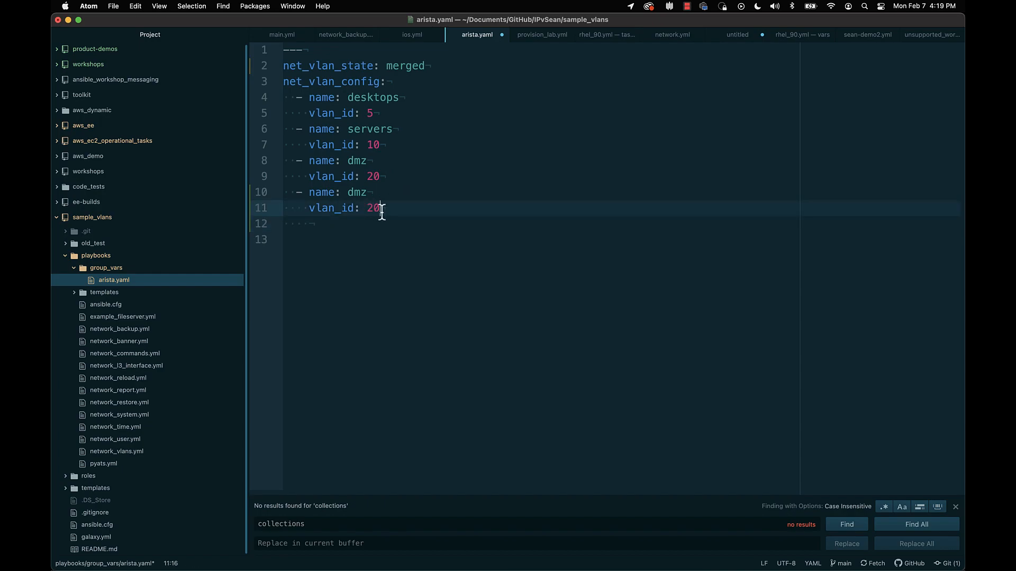
{"action": "type", "text": "333"}
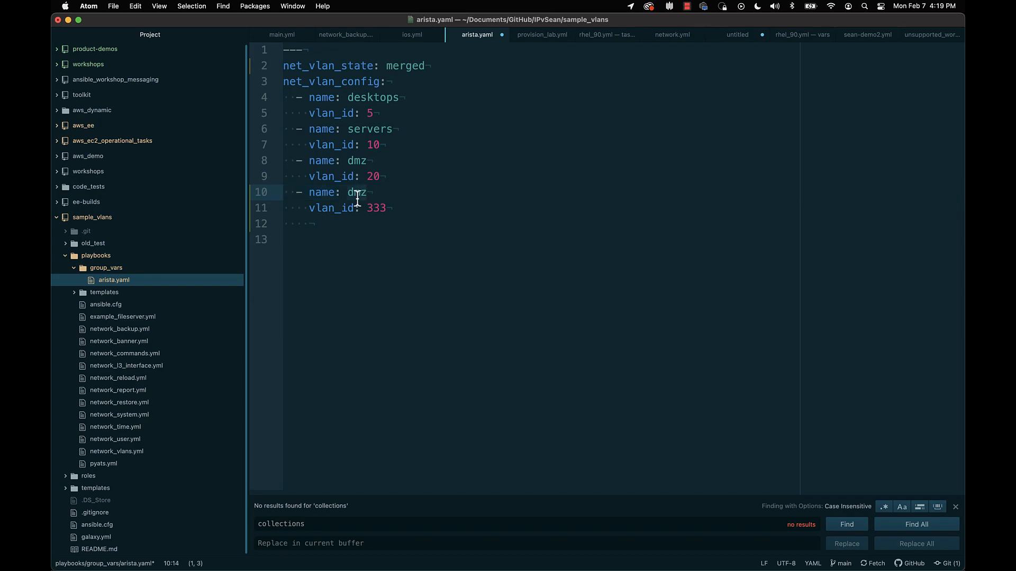
{"action": "type", "text": "feb7"}
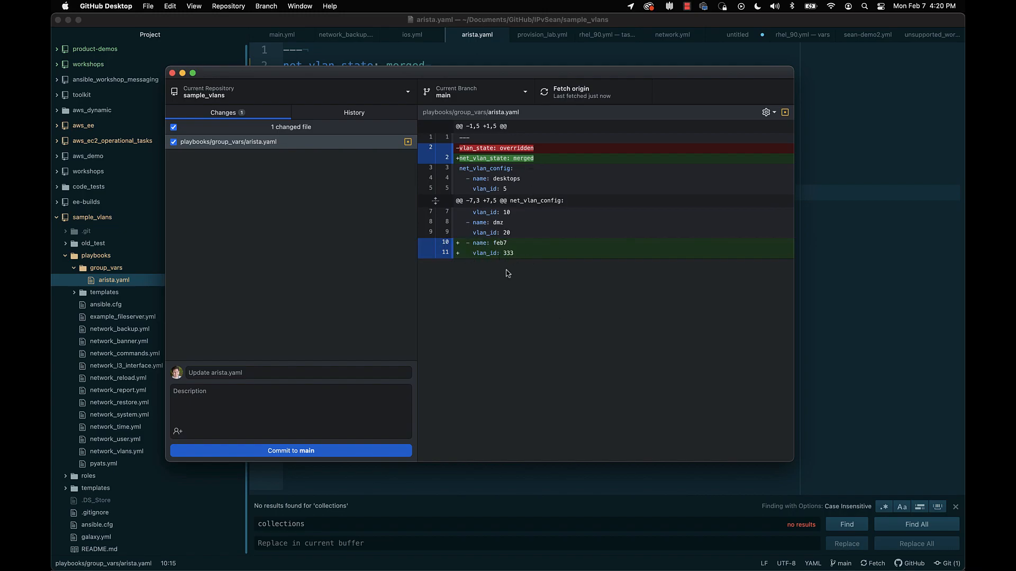
Commit the arista.yaml change to main as 'adding vlan 333' and push to origin.
{"action": "double_click", "coordinate": [509, 252]}
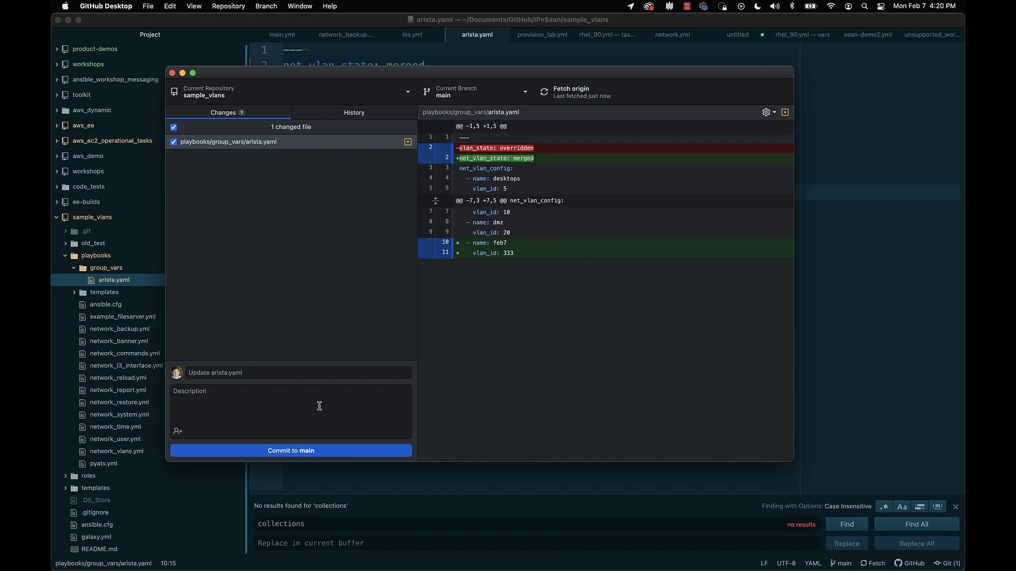
{"action": "type", "text": "a"}
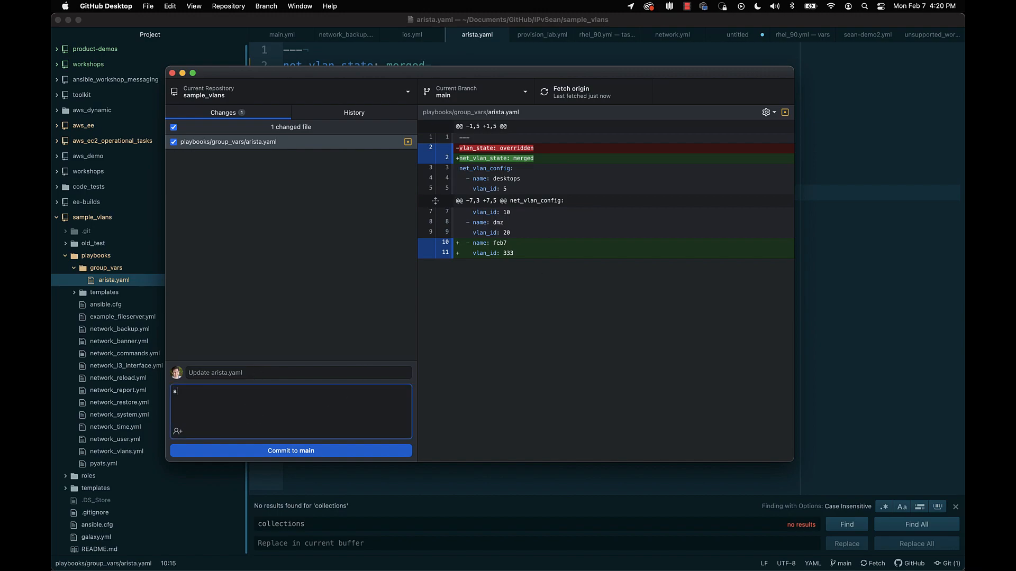
{"action": "type", "text": "dding vlan 333"}
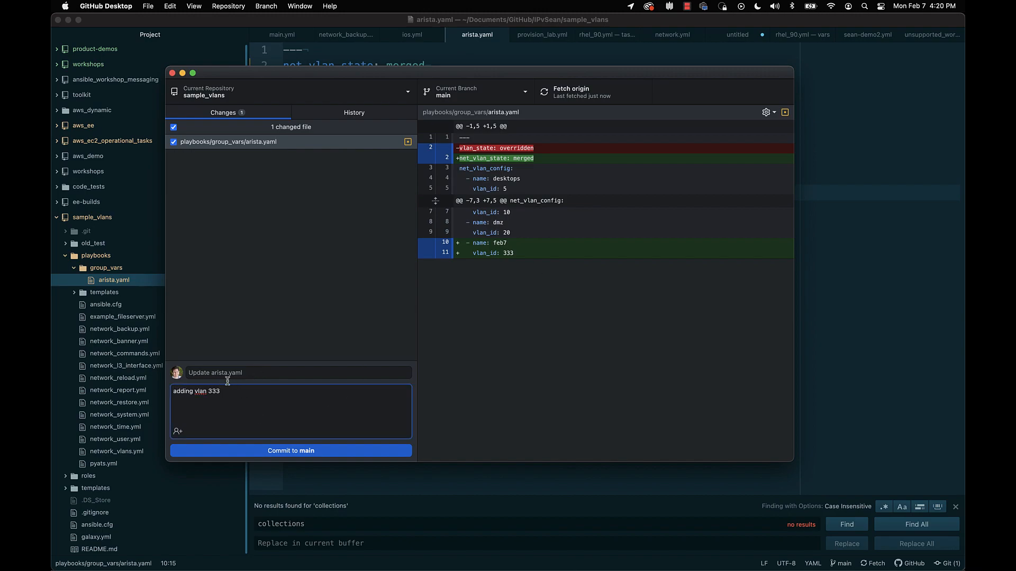
{"action": "mouse_move", "coordinate": [290, 451]}
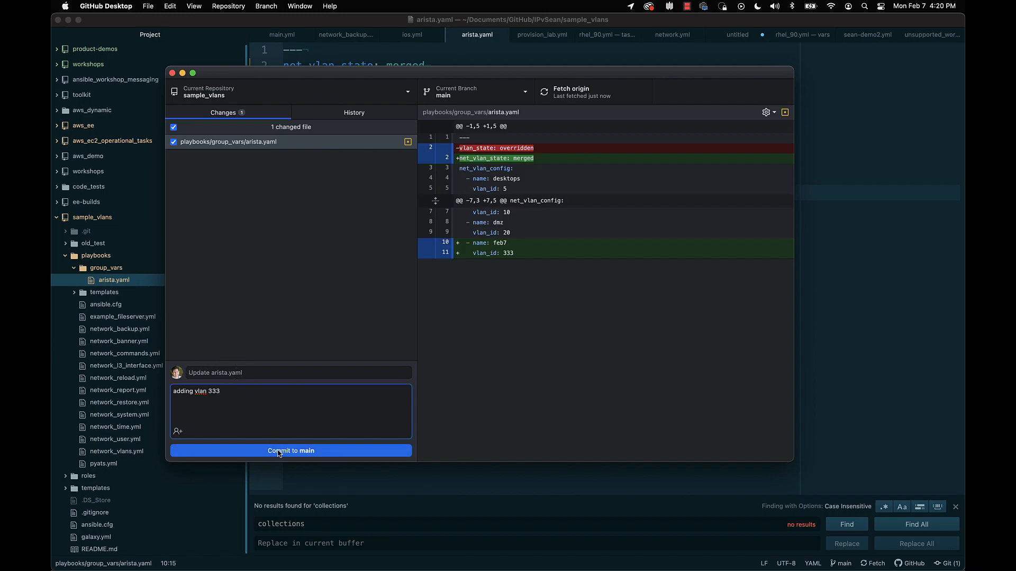
{"action": "left_click", "coordinate": [290, 451]}
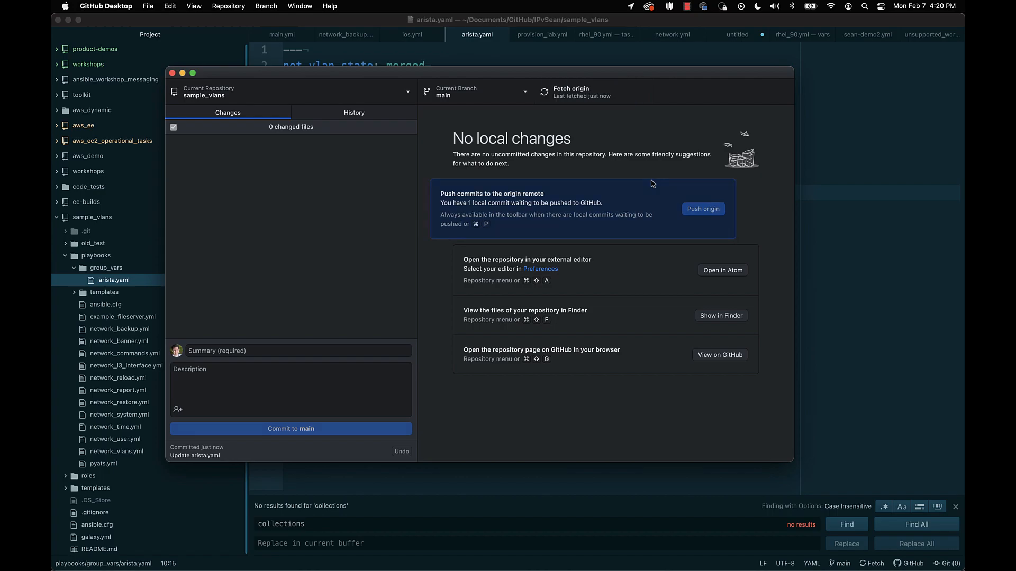
{"action": "left_click", "coordinate": [702, 208]}
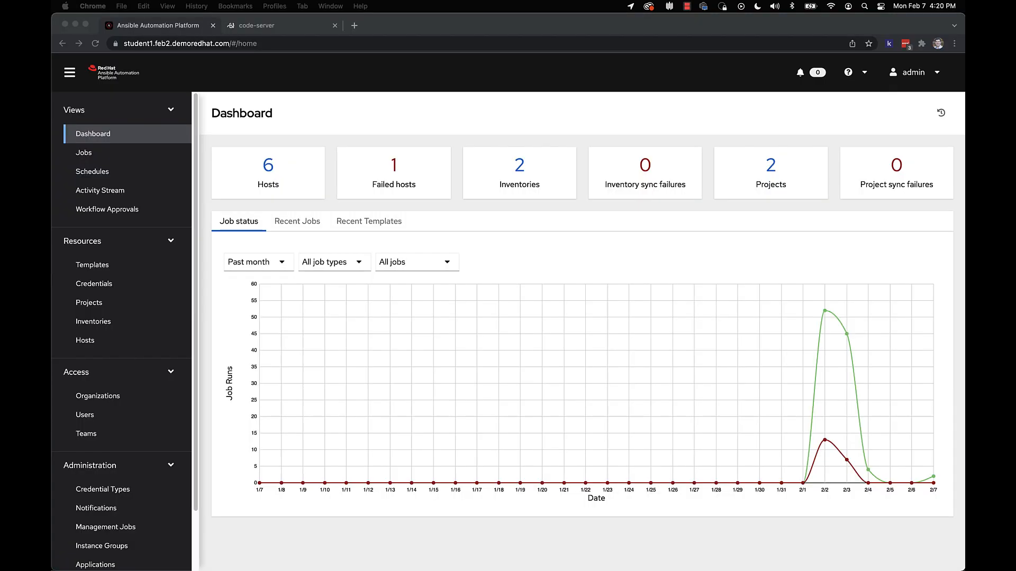
View the running Network - VLANs job 187 from the Jobs list.
{"action": "left_click", "coordinate": [83, 152]}
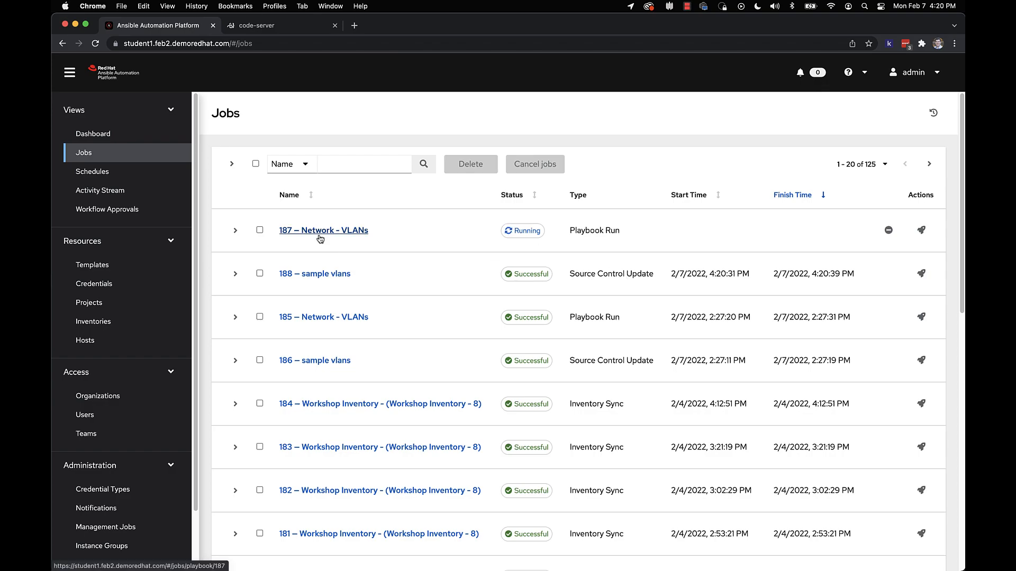
{"action": "left_click", "coordinate": [324, 230]}
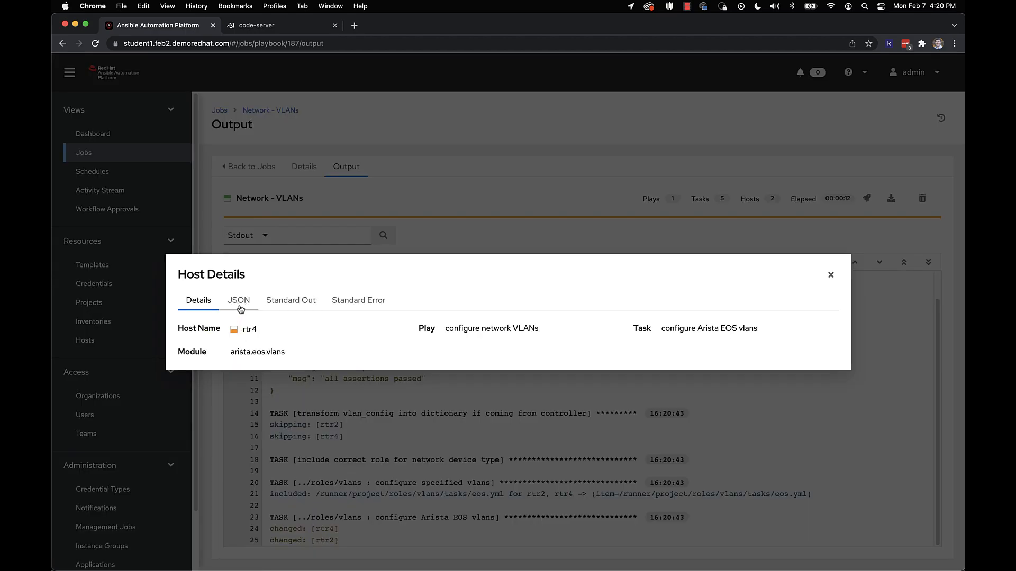
Review rtr4's JSON result showing commands adding vlan 333 named feb7, then dismiss it.
{"action": "left_click", "coordinate": [238, 299]}
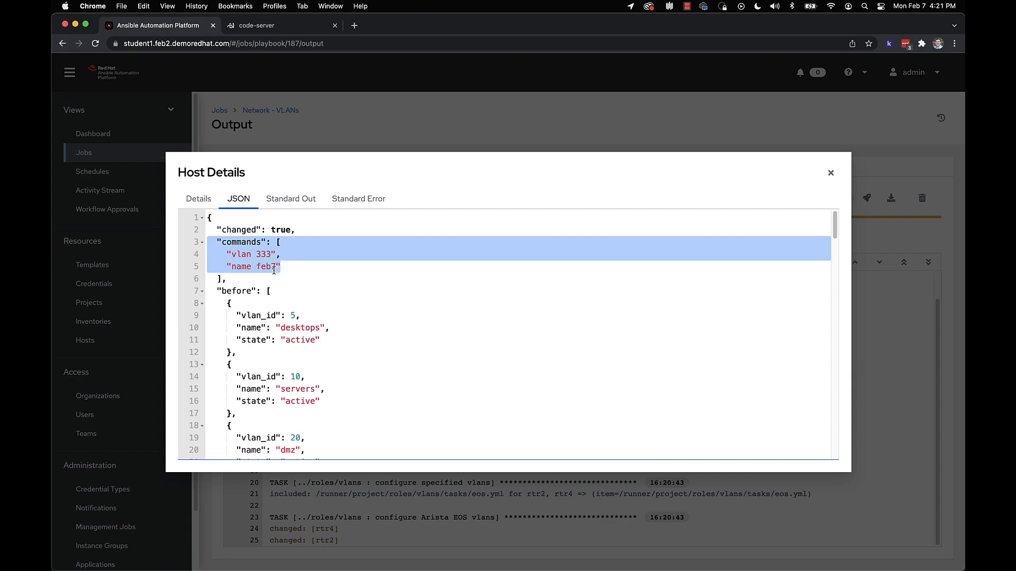
{"action": "scroll", "scroll_direction": "down", "scroll_amount": 3}
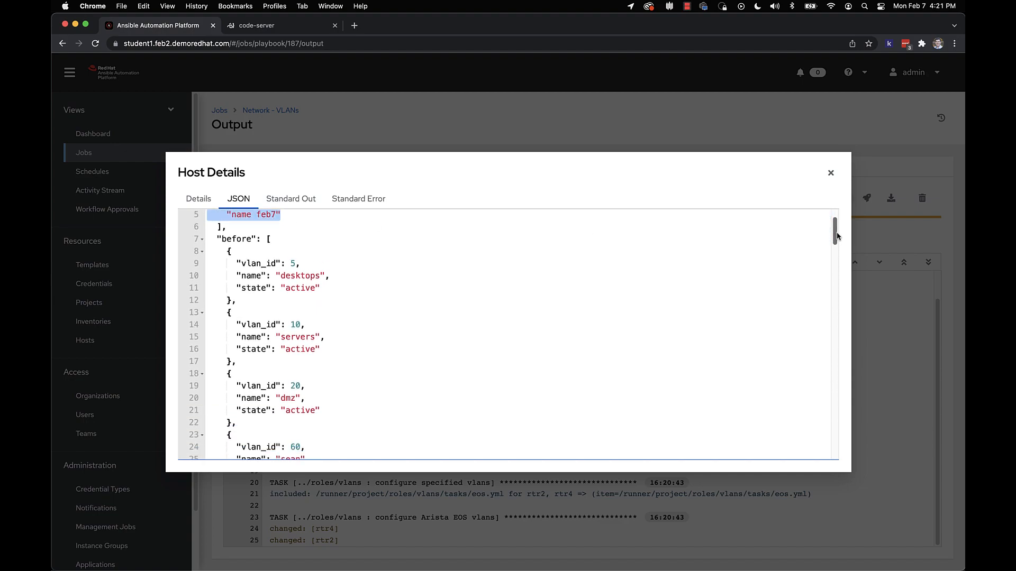
{"action": "scroll", "scroll_direction": "down", "scroll_amount": 3}
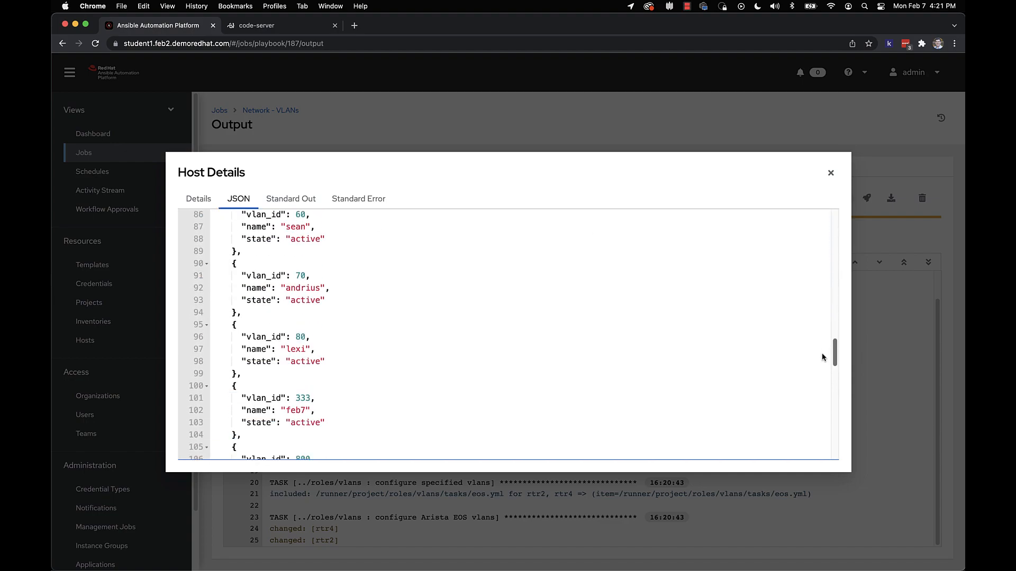
{"action": "scroll", "scroll_direction": "down", "scroll_amount": 3}
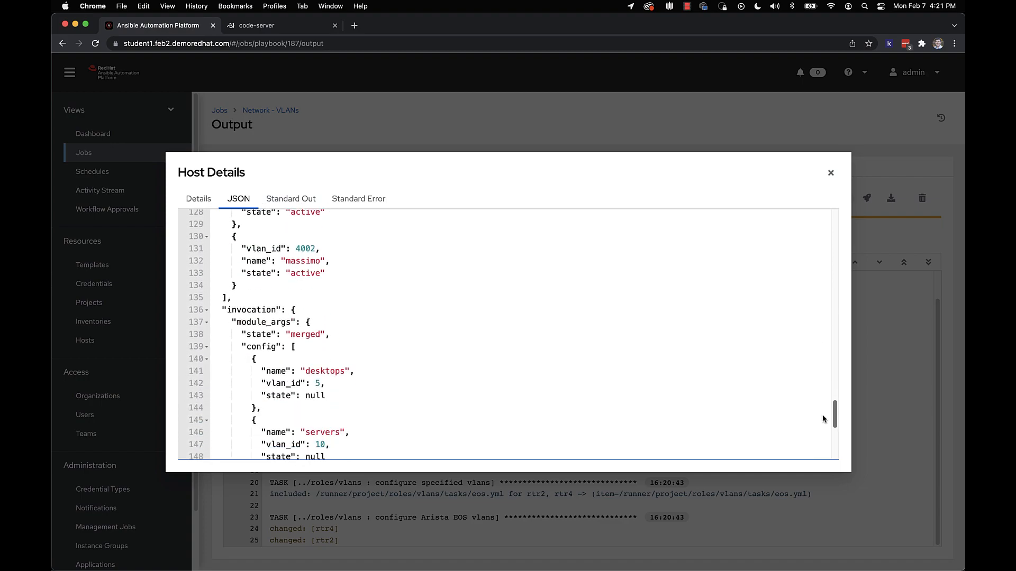
{"action": "scroll", "scroll_direction": "down", "scroll_amount": 3}
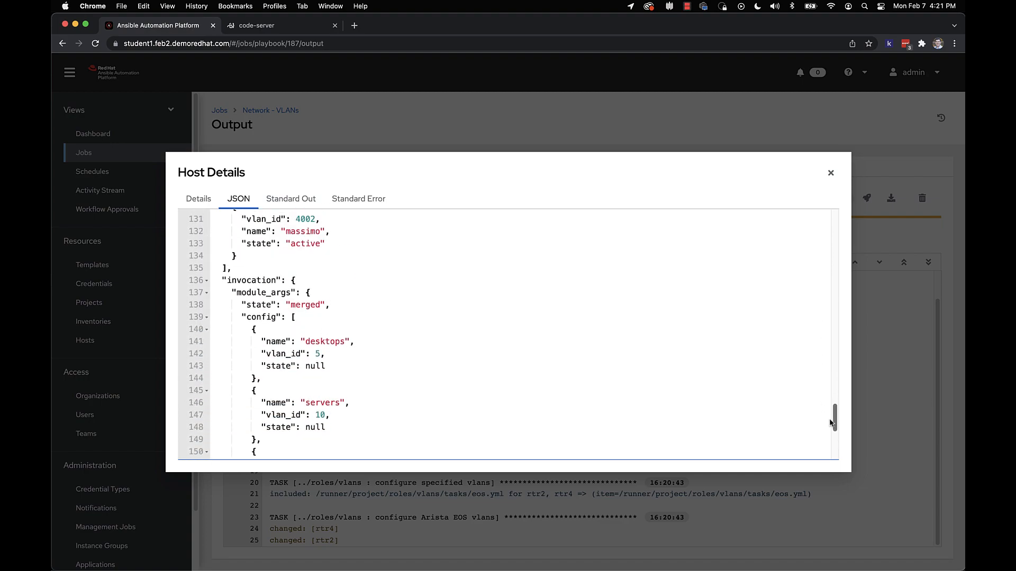
{"action": "scroll", "scroll_direction": "down", "scroll_amount": 3}
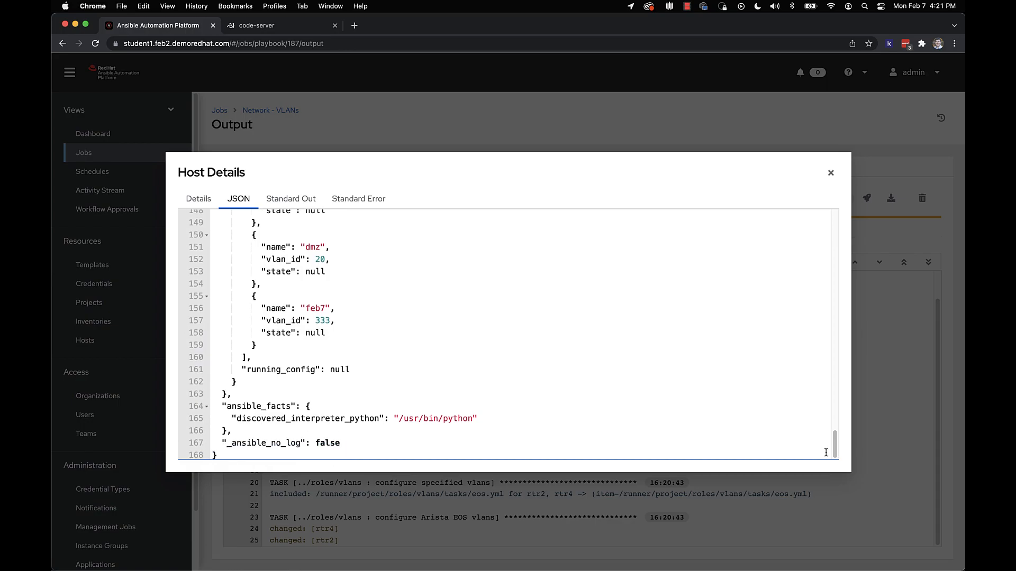
{"action": "left_click", "coordinate": [829, 172]}
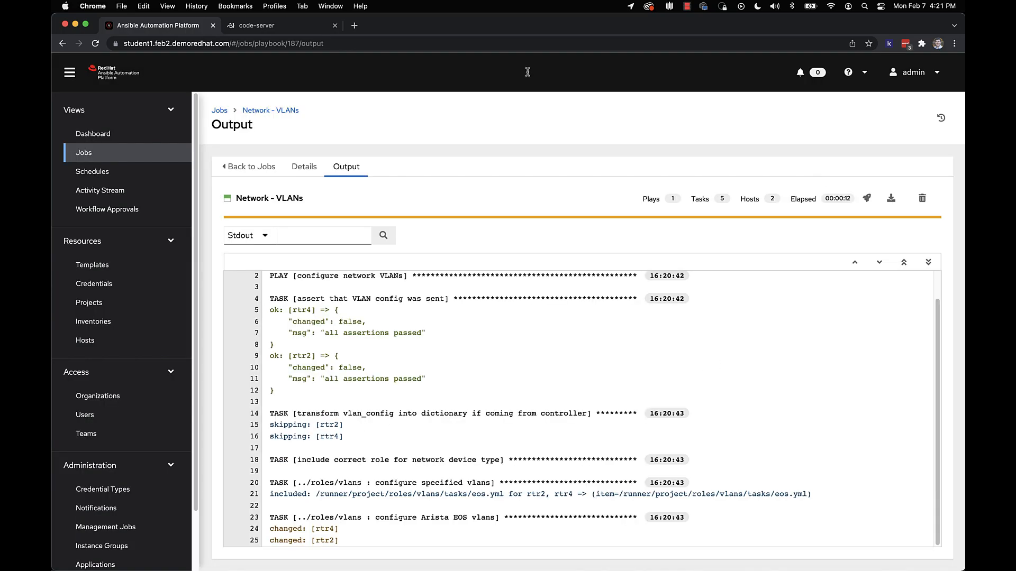
In the code-server terminal, exit and ssh to rtr2 to check its VLANs.
{"action": "left_click", "coordinate": [263, 25]}
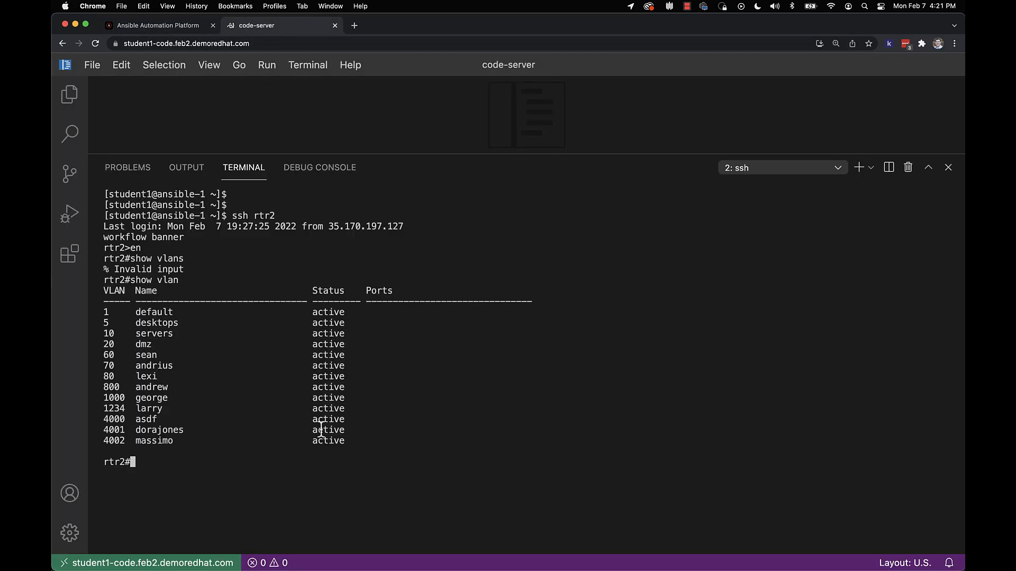
{"action": "type", "text": "exit"}
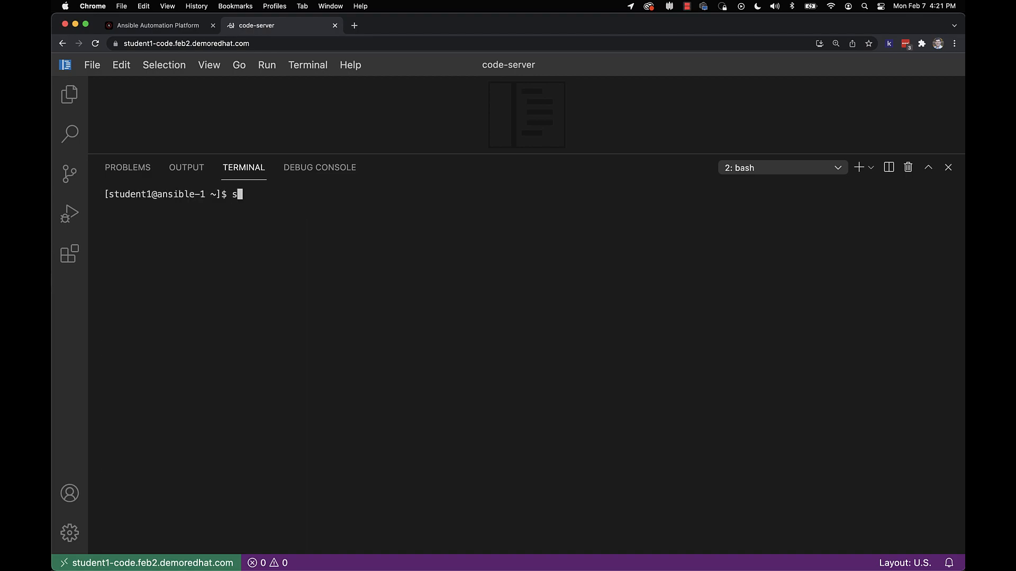
{"action": "type", "text": "ssh rtr2"}
{"action": "type", "text": "show vlan"}
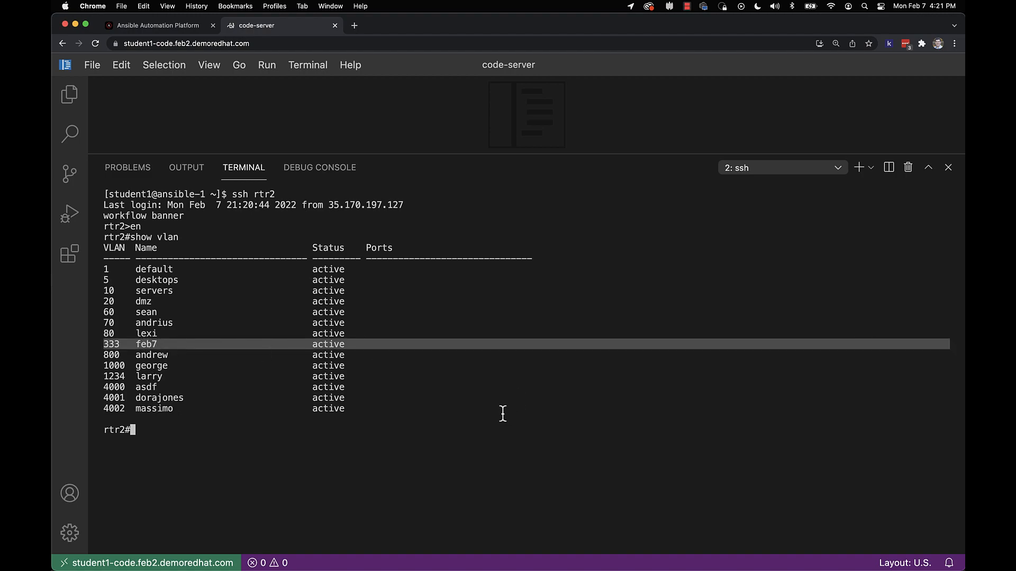
{"action": "mouse_move", "coordinate": [480, 414]}
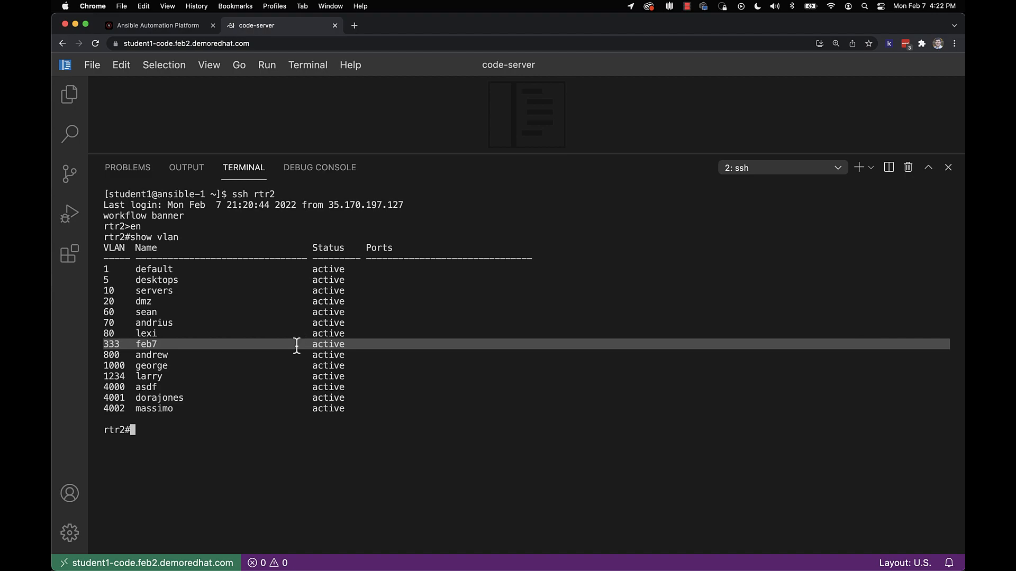
{"action": "mouse_move", "coordinate": [167, 319]}
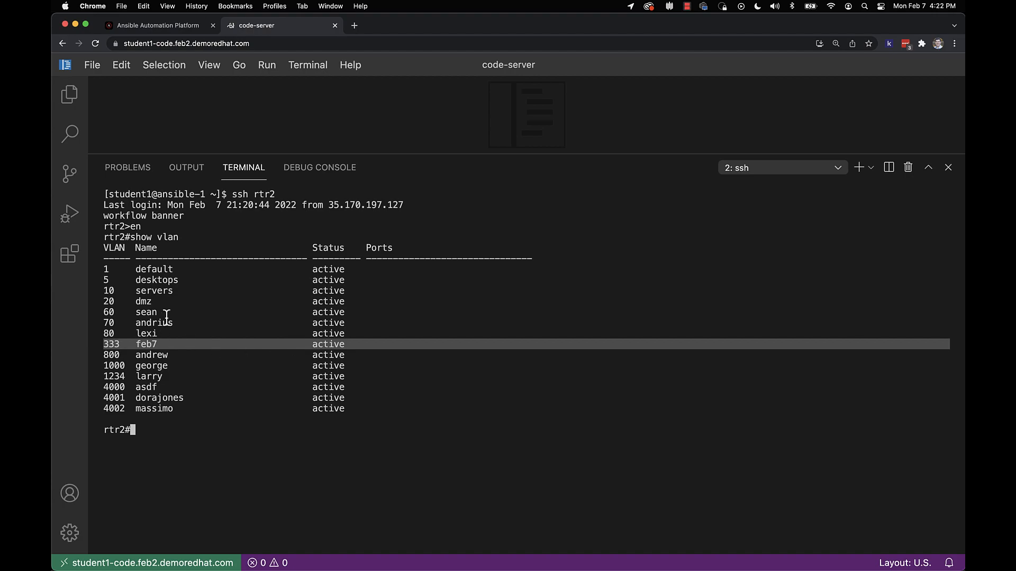
{"action": "mouse_move", "coordinate": [175, 356]}
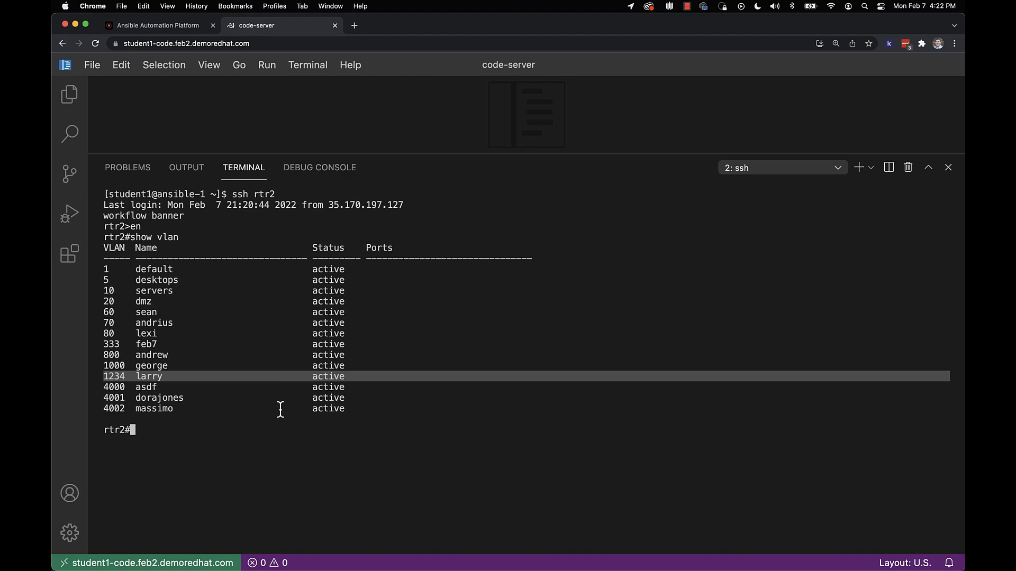
{"action": "mouse_move", "coordinate": [260, 396]}
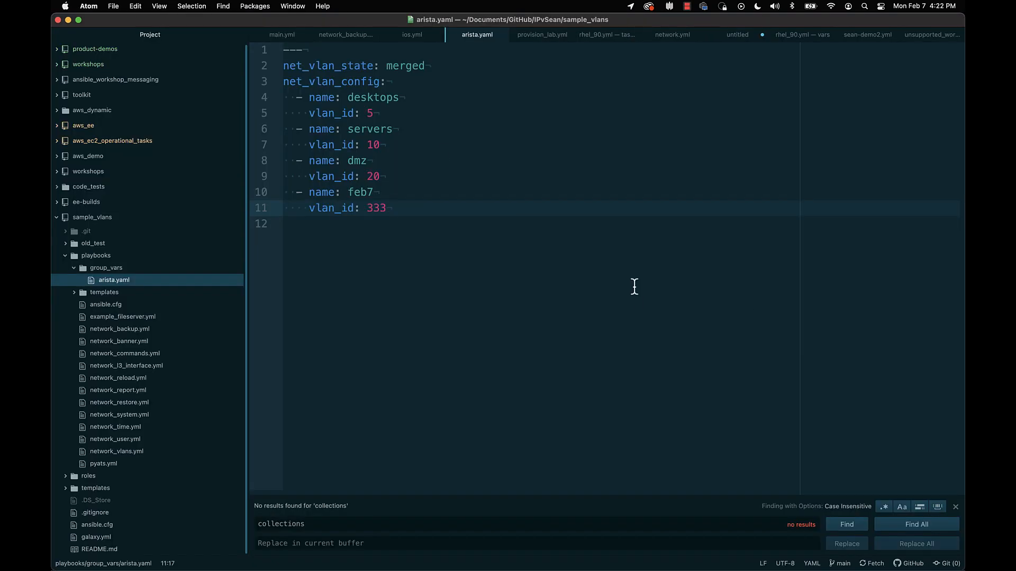
Set net_vlan_state to overridden and add VLANs chapelhill 444 and durham 555.
{"action": "type", "text": "overridden"}
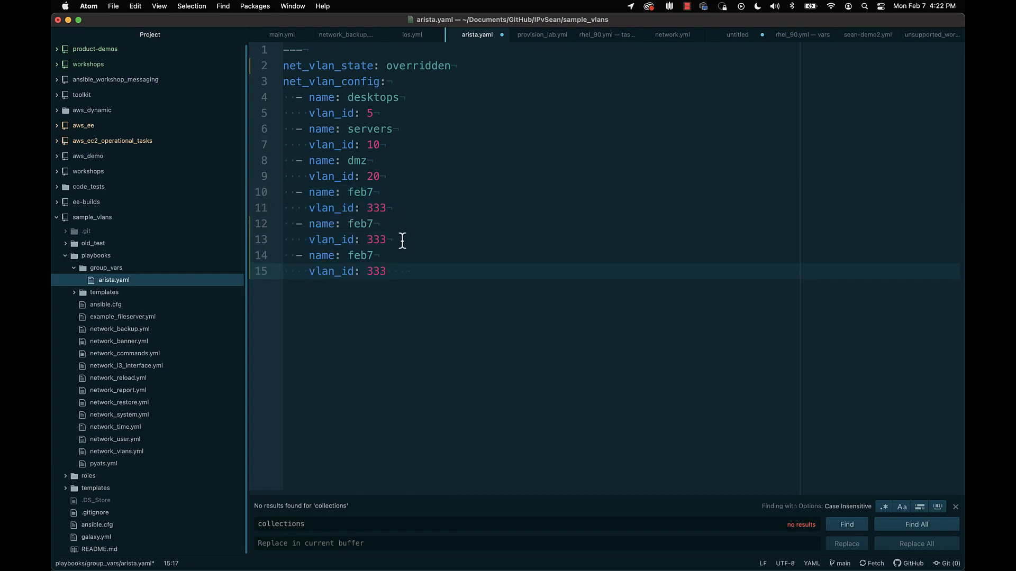
{"action": "left_click", "coordinate": [347, 224]}
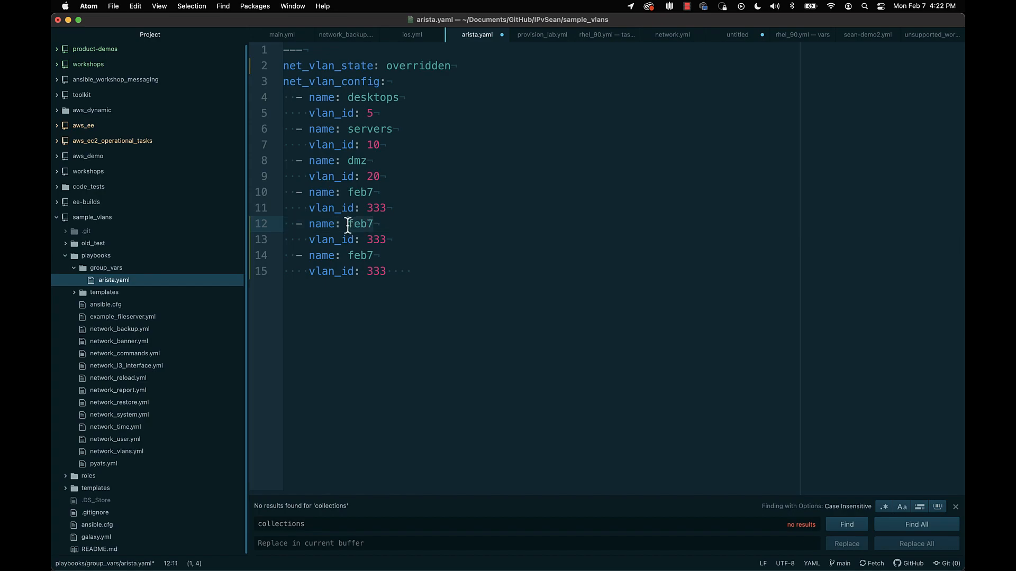
{"action": "type", "text": "chapelhill"}
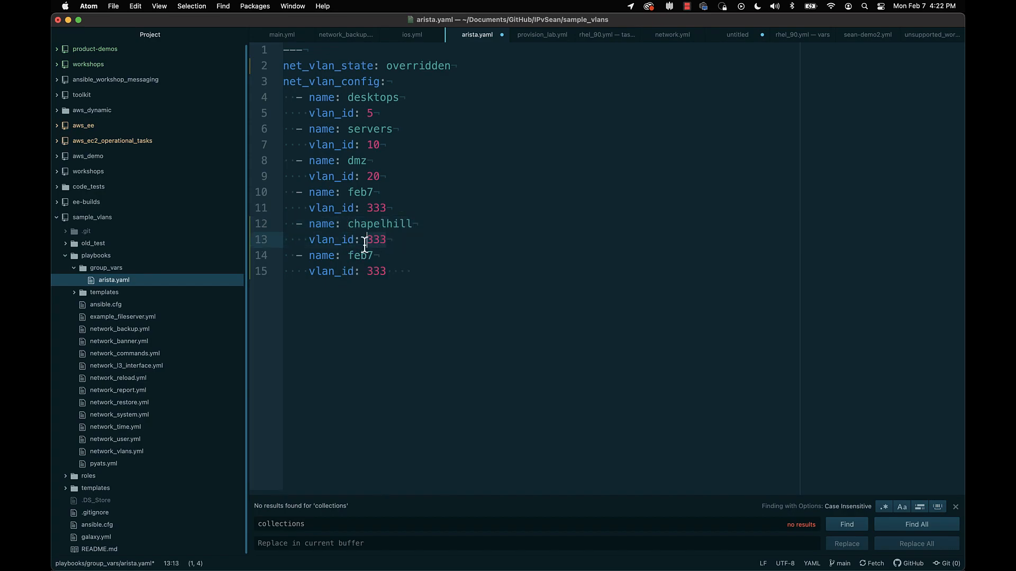
{"action": "type", "text": "444"}
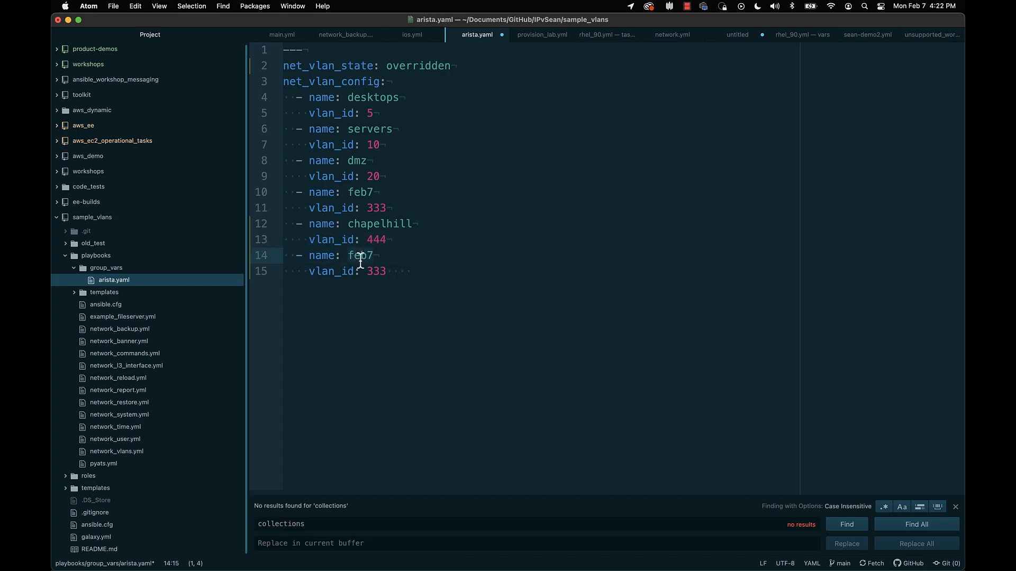
{"action": "type", "text": "durham"}
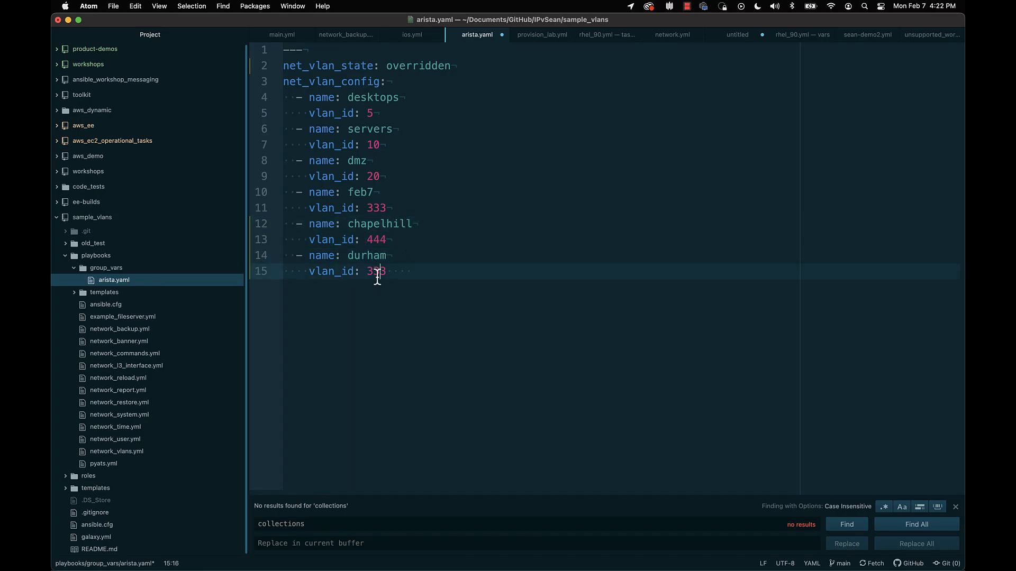
{"action": "type", "text": "555"}
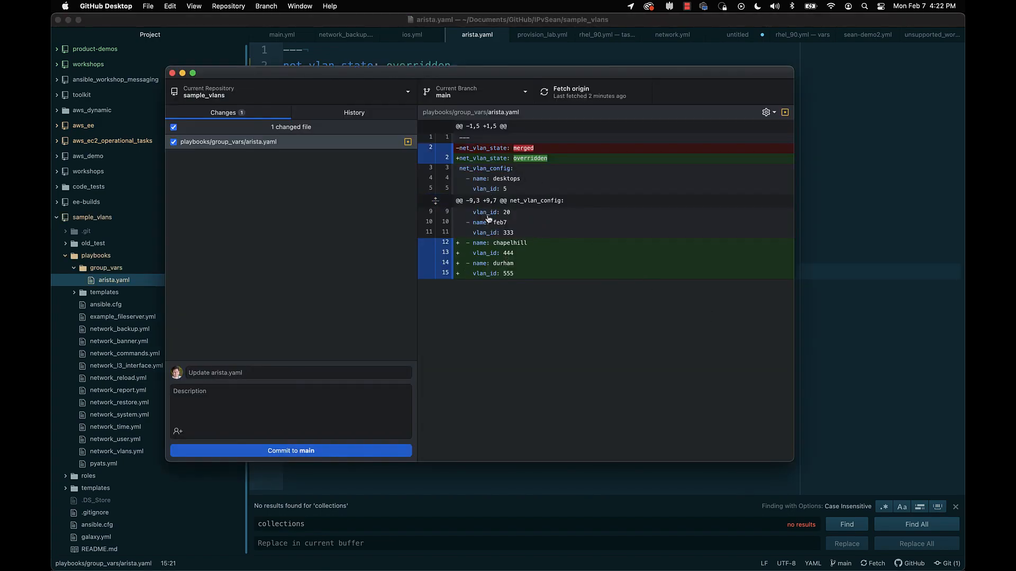
{"action": "mouse_move", "coordinate": [596, 324]}
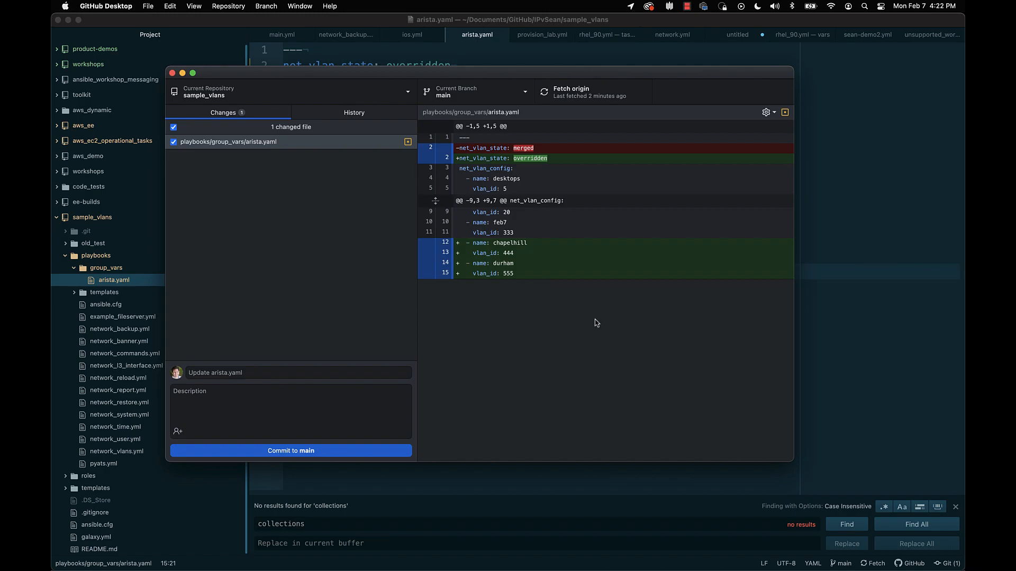
{"action": "mouse_move", "coordinate": [336, 204]}
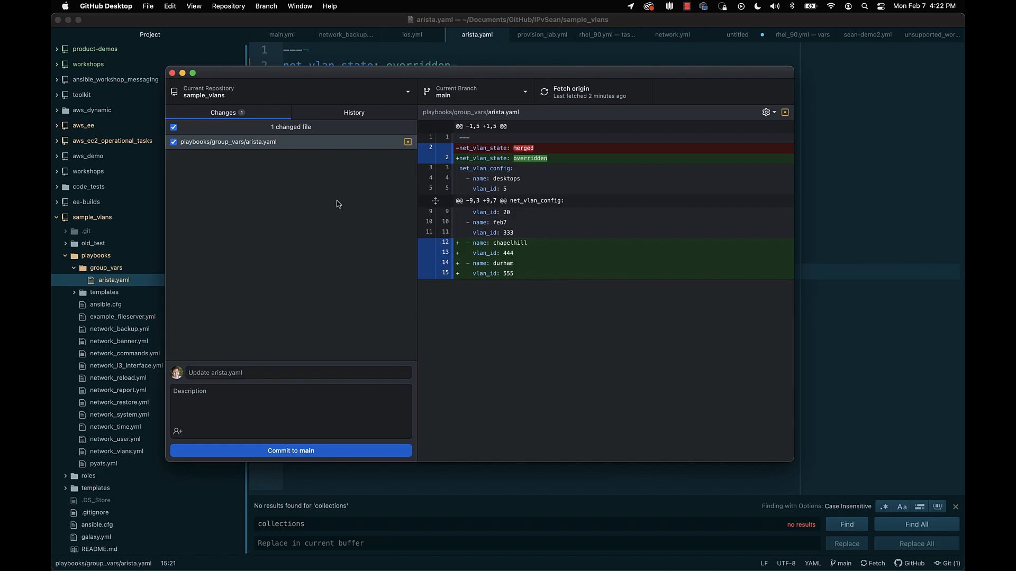
Commit as 'adding two vlans, switching to overridden' to main and push to origin.
{"action": "left_click", "coordinate": [290, 412]}
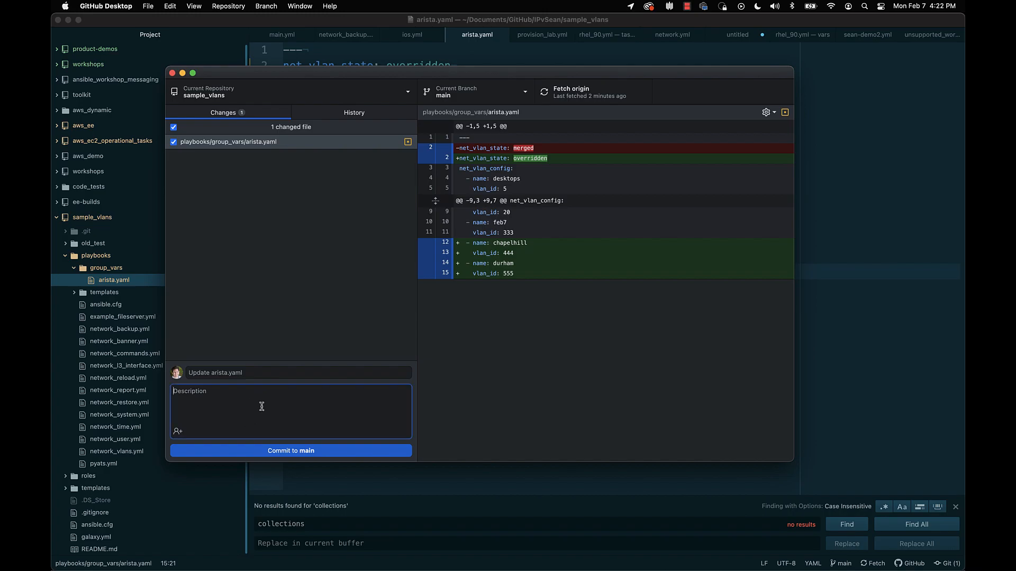
{"action": "type", "text": "adding two vlans"}
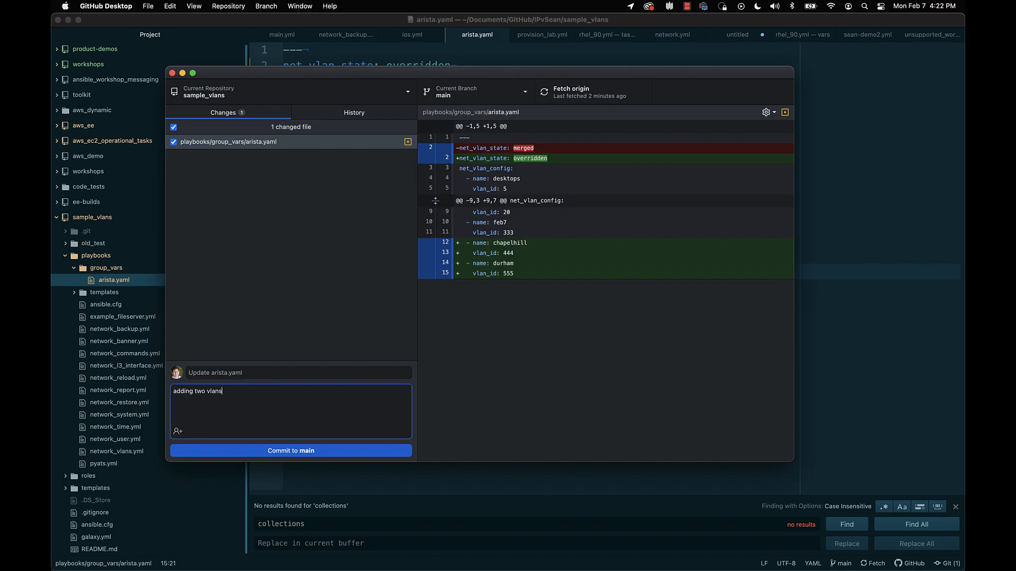
{"action": "type", "text": ", switching to overr"}
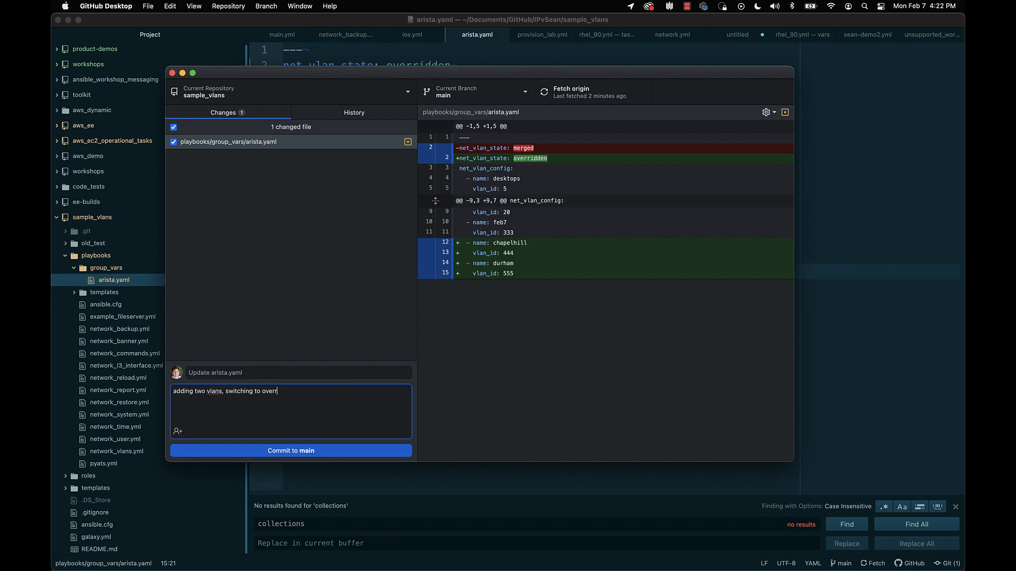
{"action": "type", "text": "idden"}
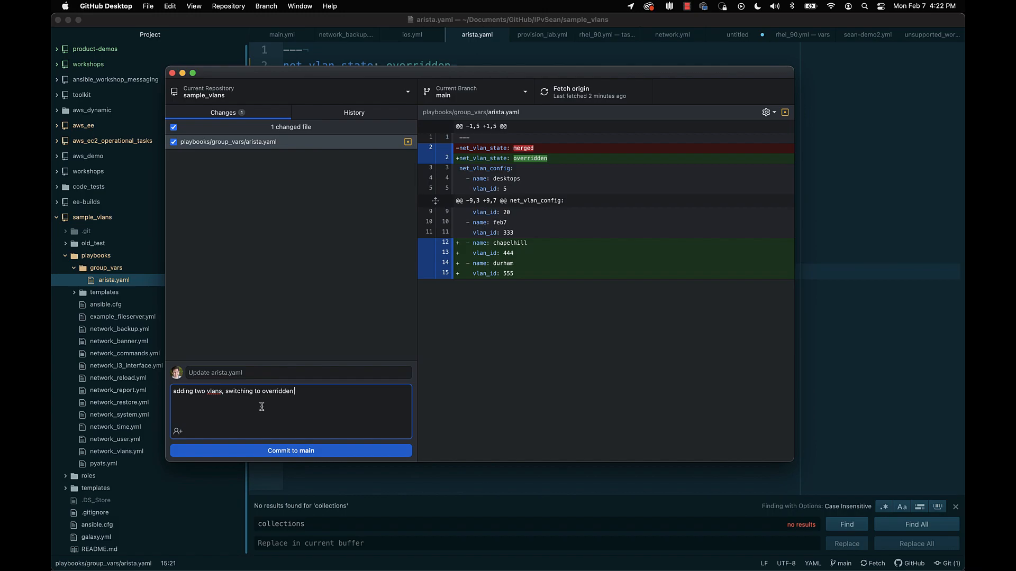
{"action": "left_click", "coordinate": [290, 451]}
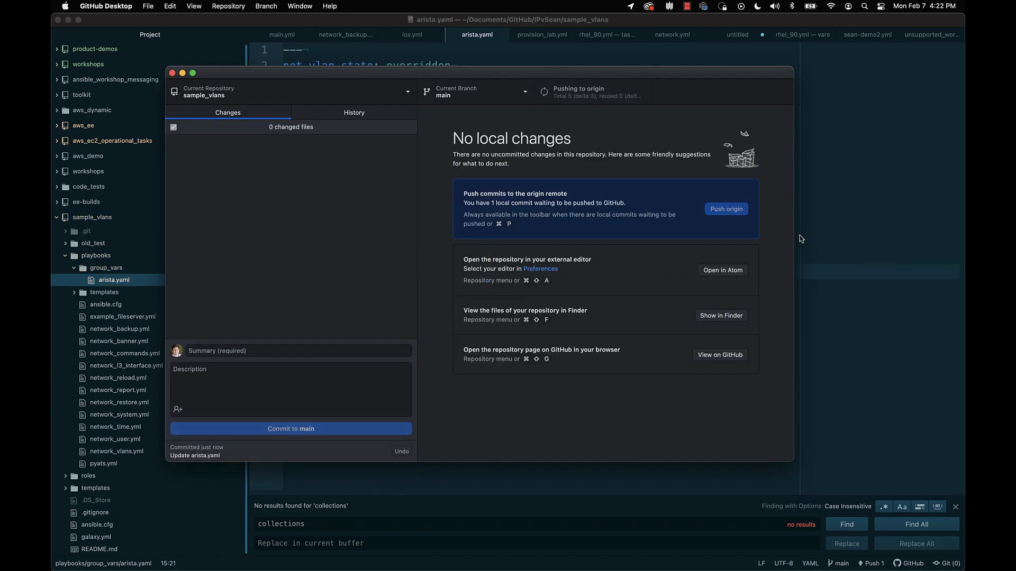
{"action": "left_click", "coordinate": [725, 208]}
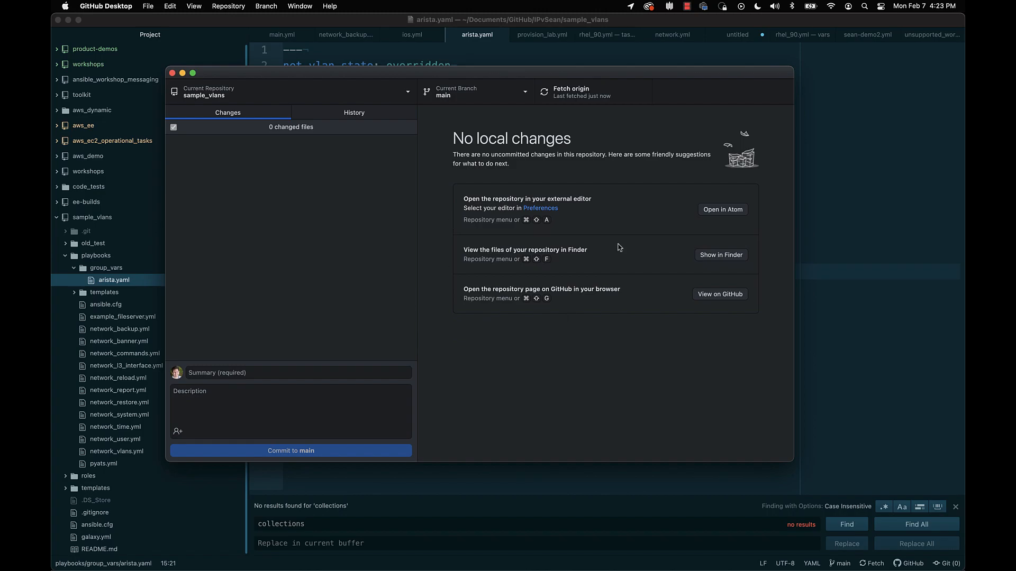
{"action": "mouse_move", "coordinate": [619, 248]}
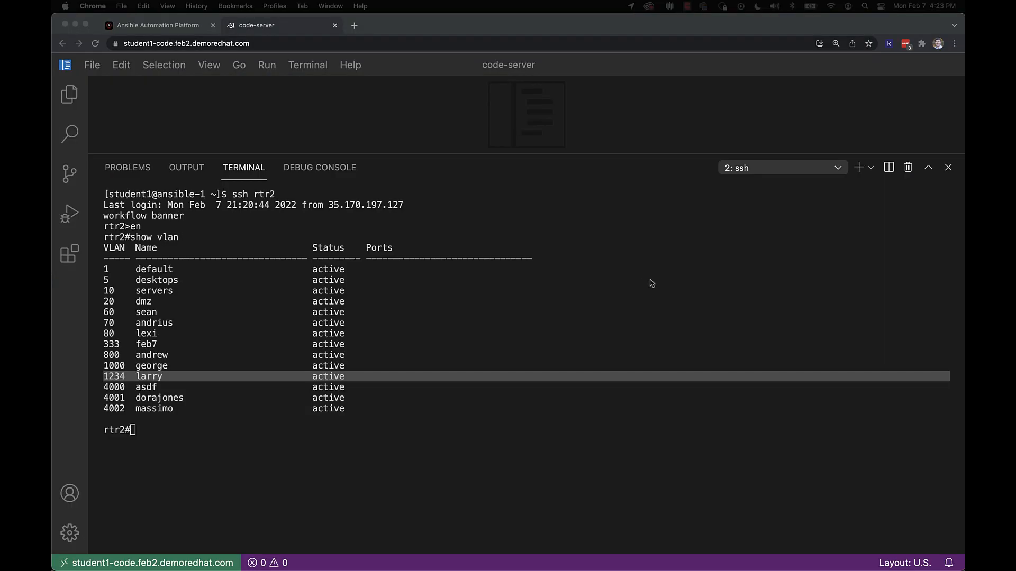
In Ansible Automation Platform, view the running Network - VLANs job 189.
{"action": "left_click", "coordinate": [156, 26]}
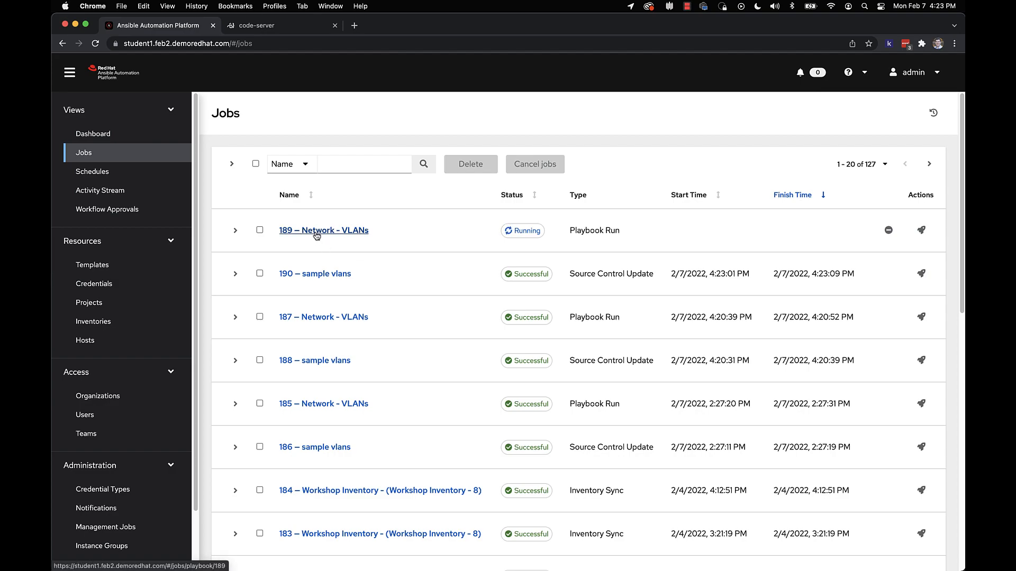
{"action": "mouse_move", "coordinate": [297, 241]}
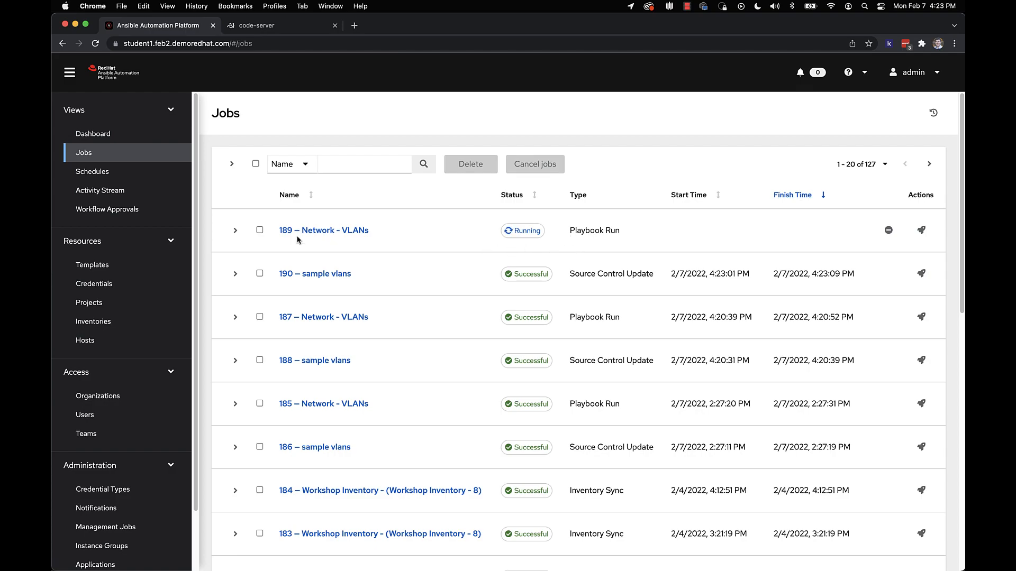
{"action": "left_click", "coordinate": [324, 230]}
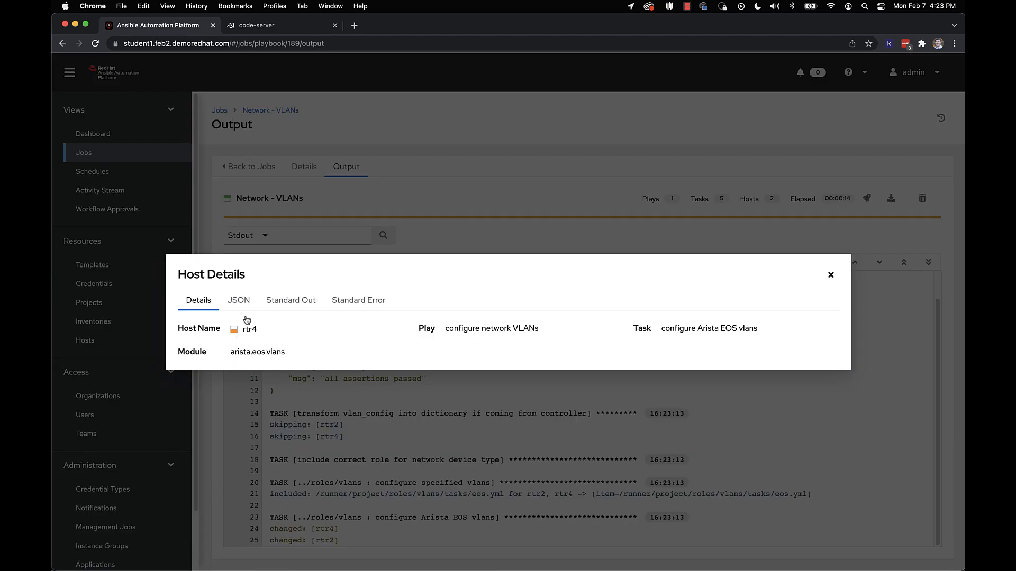
Review rtr4's JSON before/after VLAN lists including feb7 333, chapelhill 444, durham 555, then dismiss it.
{"action": "left_click", "coordinate": [238, 300]}
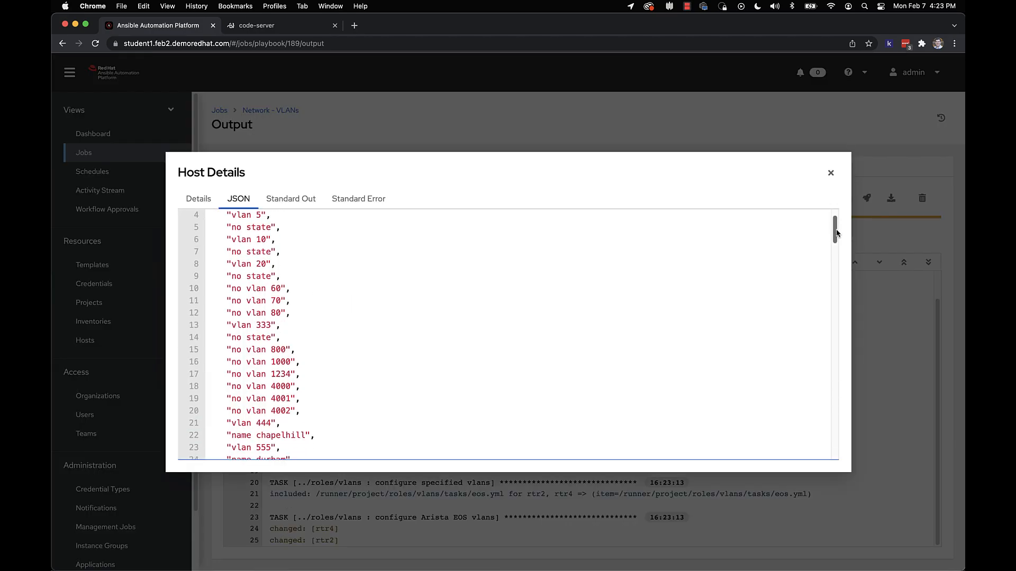
{"action": "scroll", "scroll_direction": "down", "scroll_amount": 3}
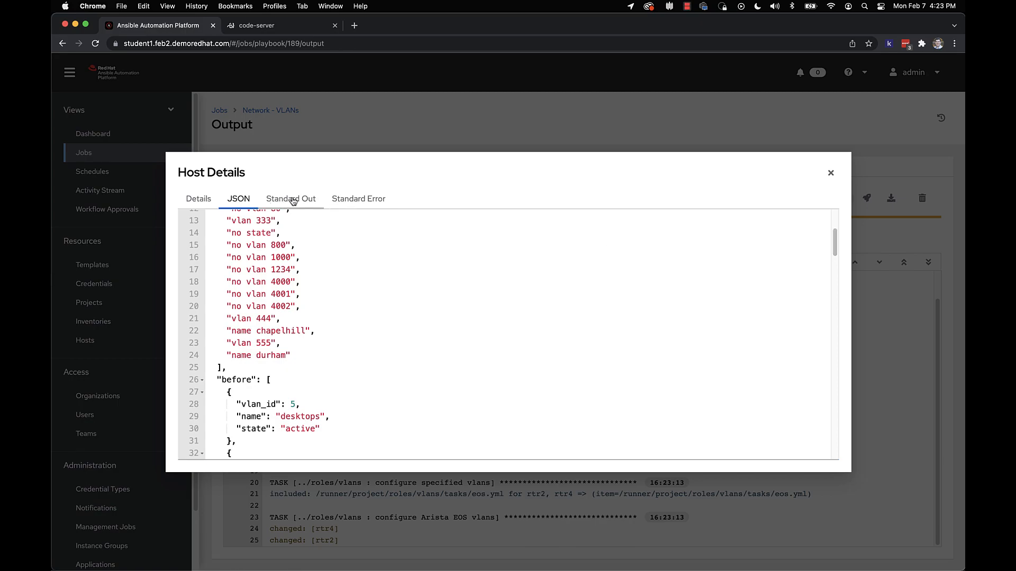
{"action": "scroll", "scroll_direction": "down", "scroll_amount": 3}
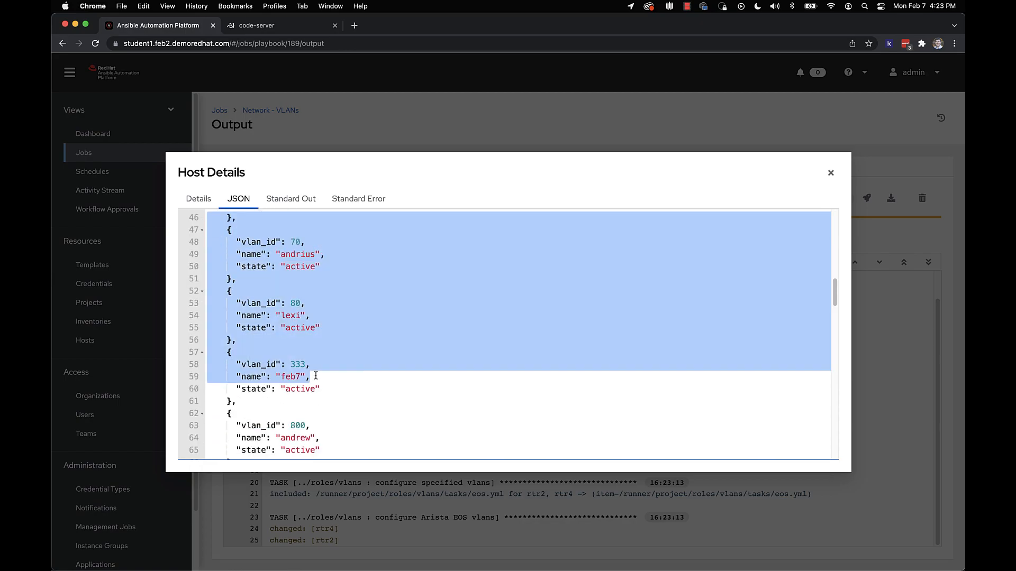
{"action": "scroll", "scroll_direction": "down", "scroll_amount": 3}
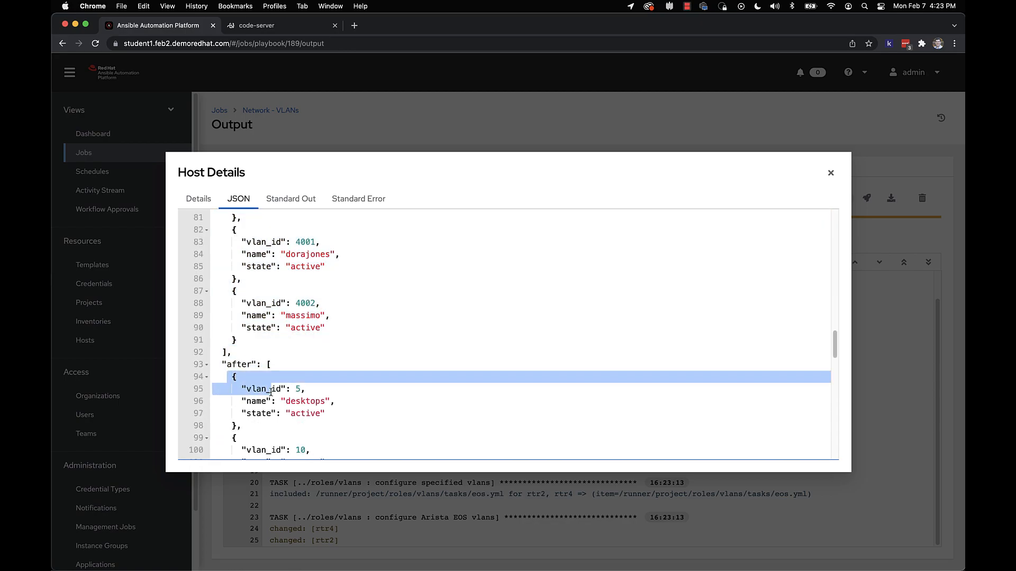
{"action": "scroll", "scroll_direction": "down", "scroll_amount": 3}
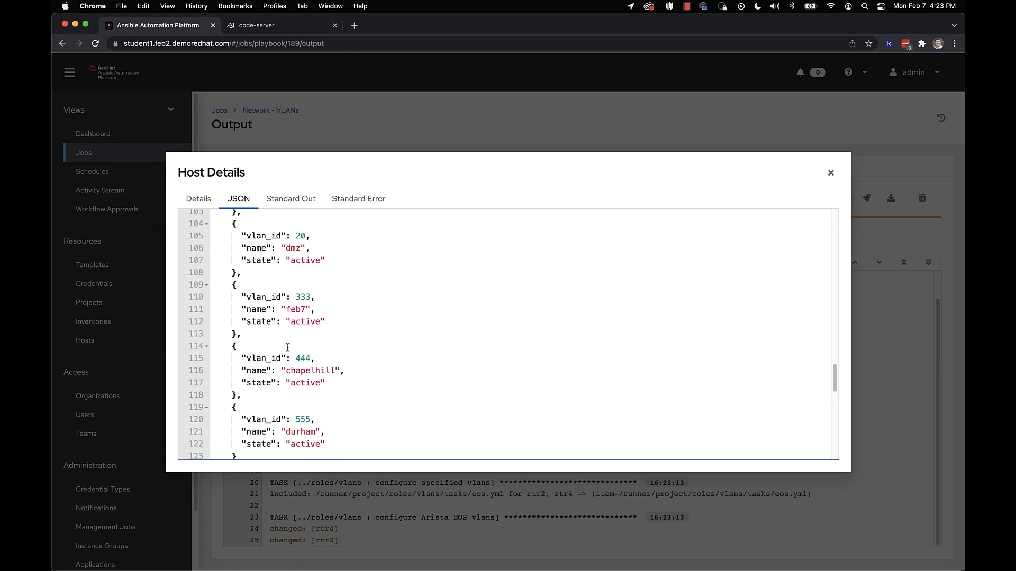
{"action": "scroll", "scroll_direction": "down", "scroll_amount": 3}
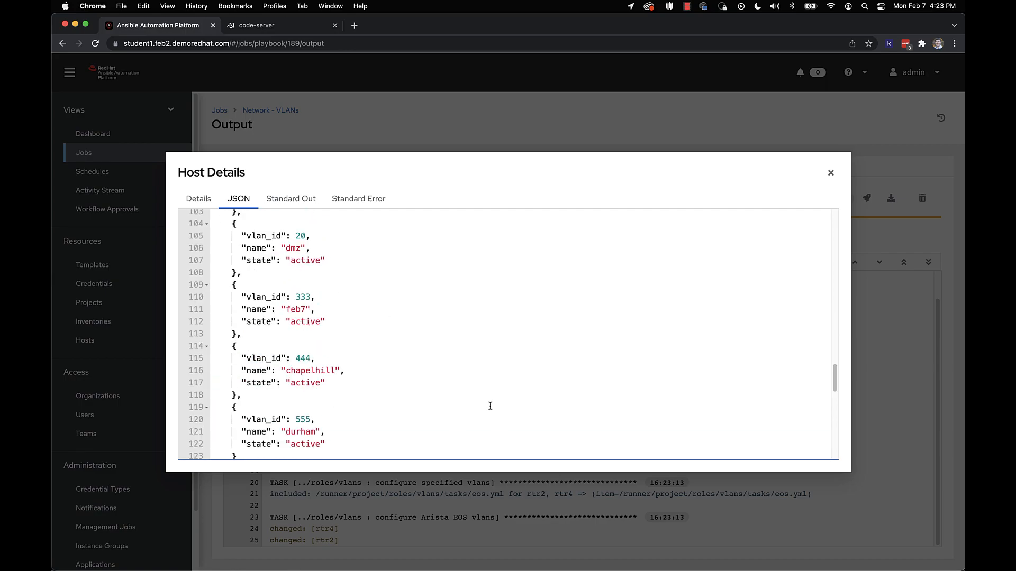
{"action": "left_click", "coordinate": [829, 173]}
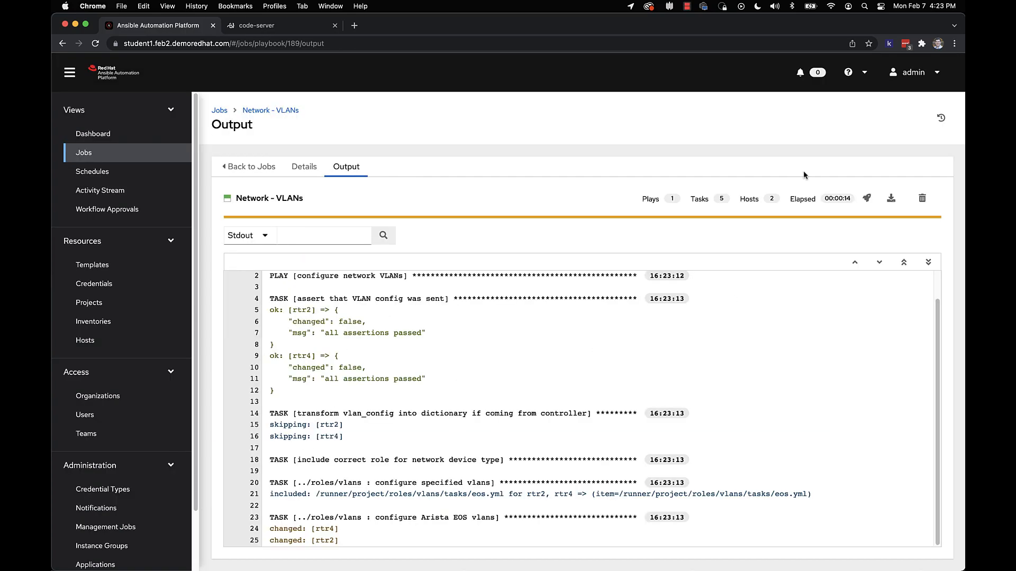
Run show vlan on rtr2 in the code-server terminal to verify the overridden VLAN table.
{"action": "left_click", "coordinate": [265, 25]}
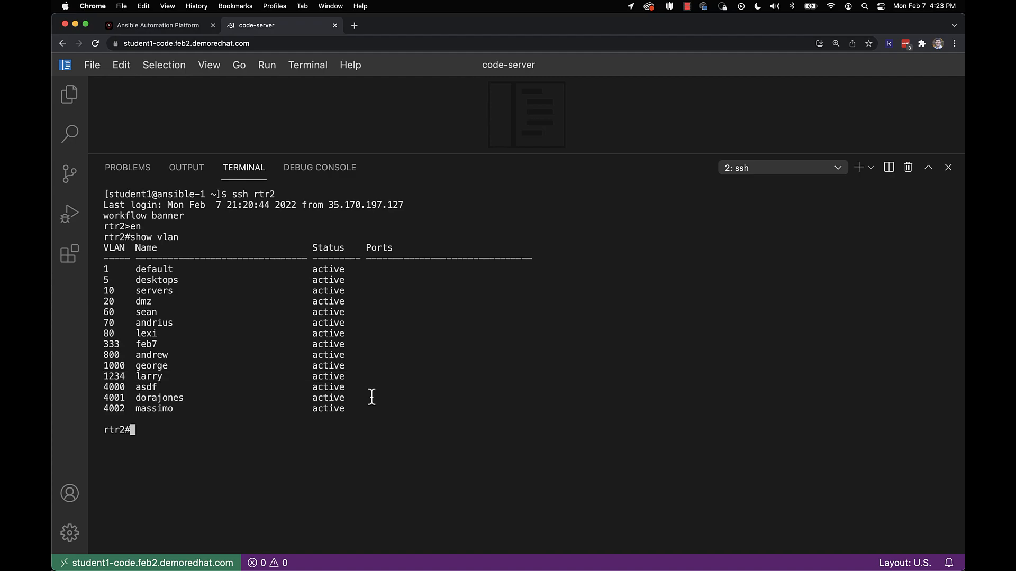
{"action": "type", "text": "show vlan"}
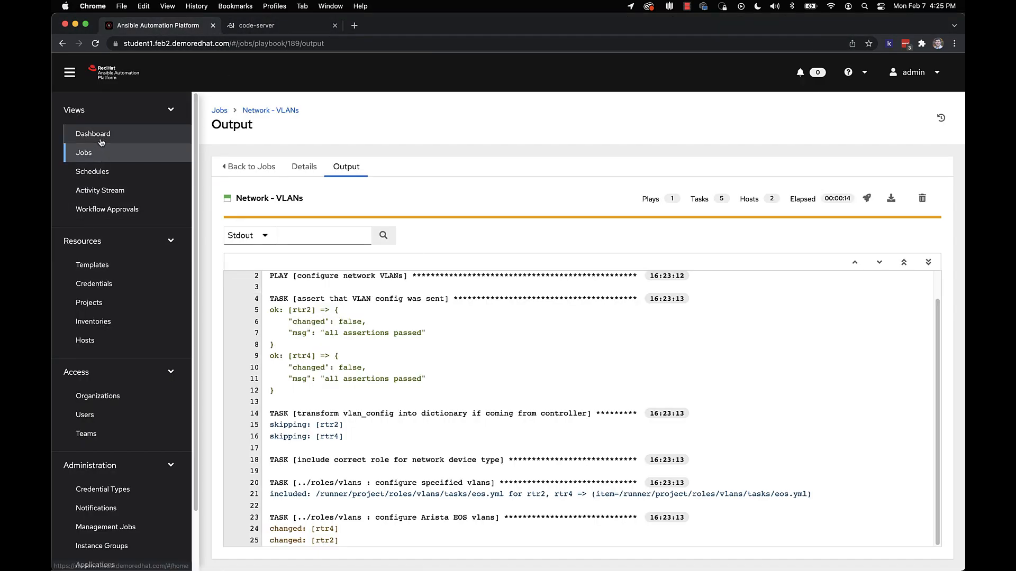
Create a new schedule for the Network - VLANs template starting 2022-02-07 at 4:30 PM with a local time zone.
{"action": "left_click", "coordinate": [92, 264]}
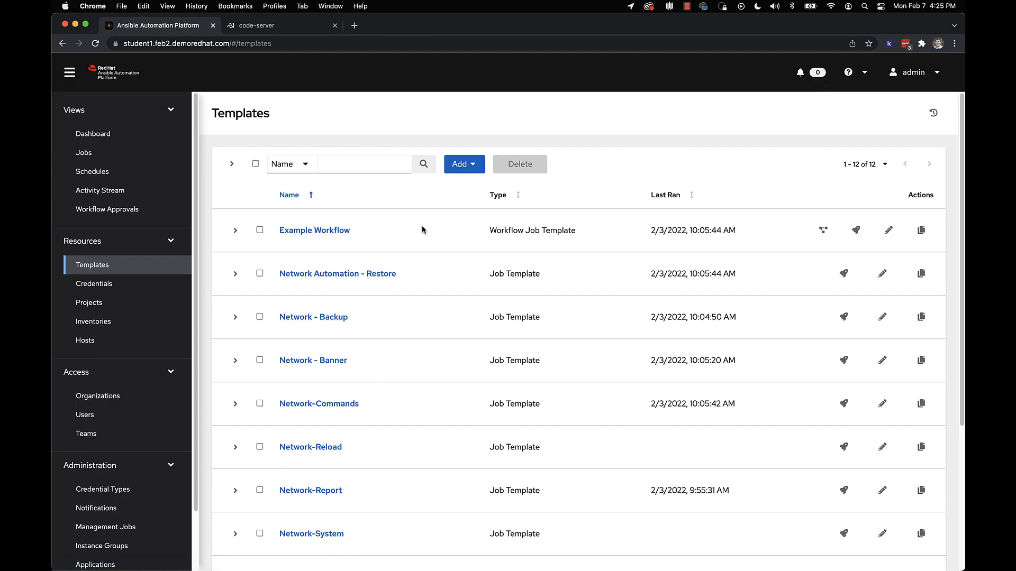
{"action": "mouse_move", "coordinate": [387, 330]}
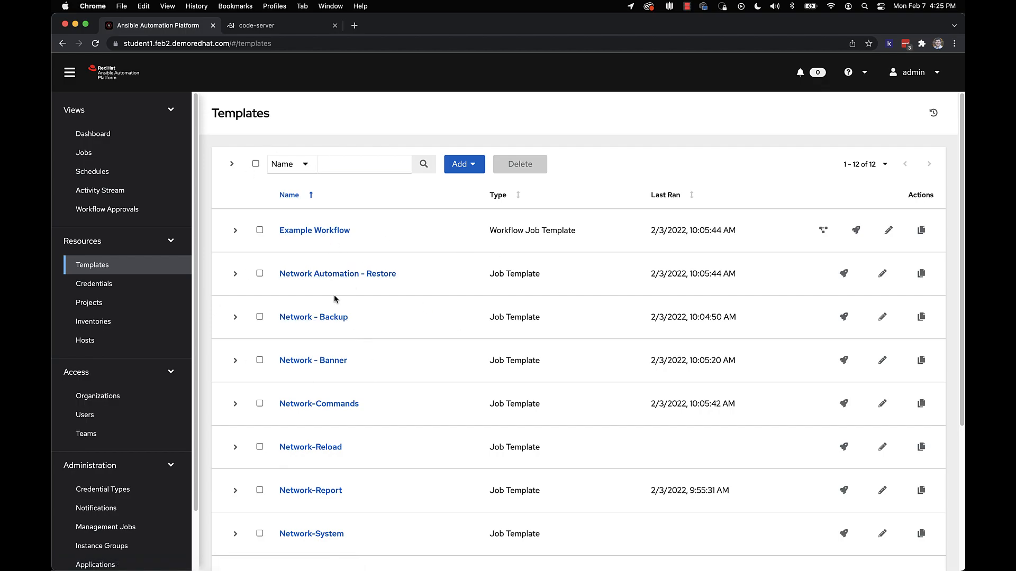
{"action": "left_click", "coordinate": [364, 164]}
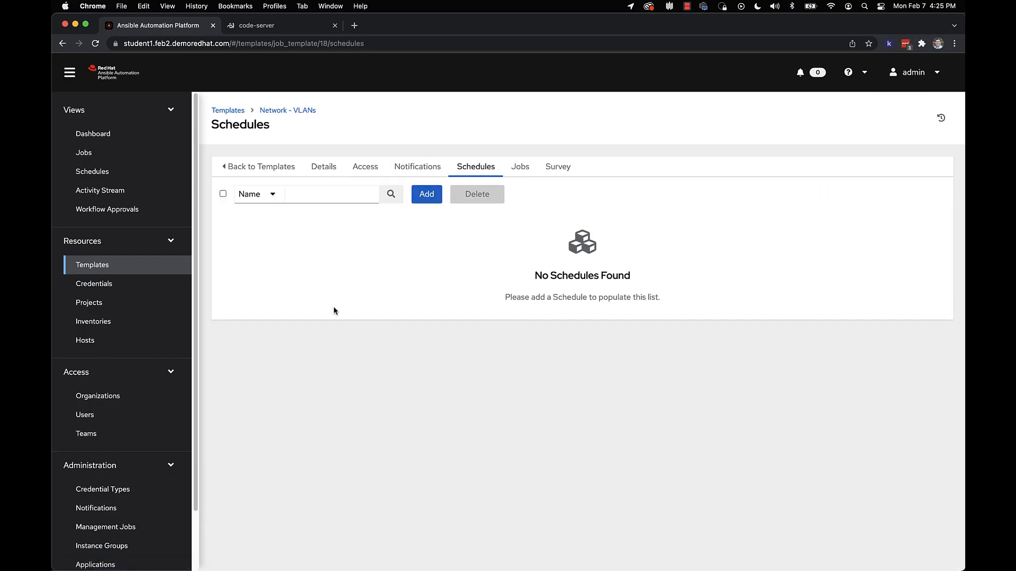
{"action": "left_click", "coordinate": [426, 194]}
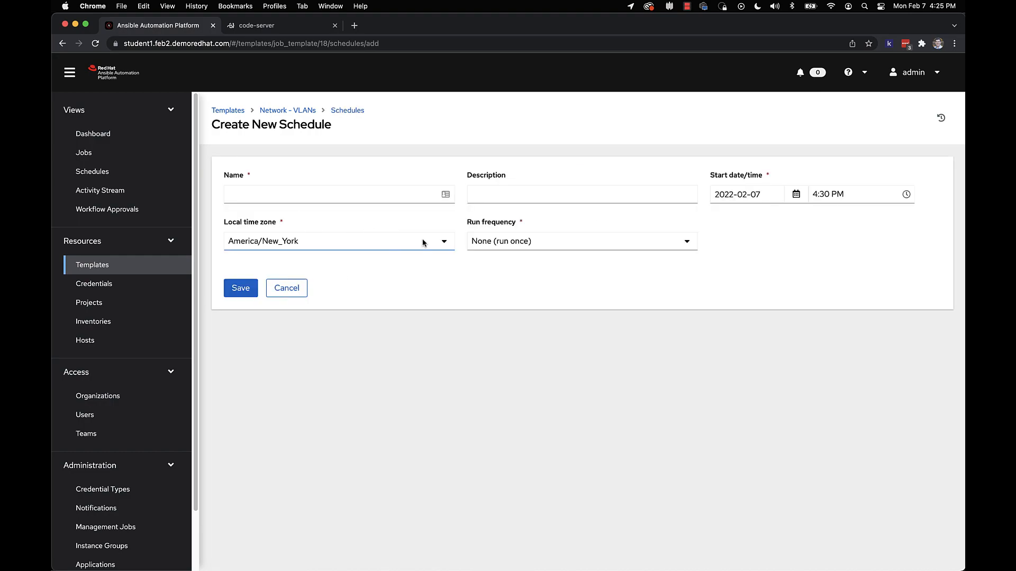
{"action": "left_click", "coordinate": [580, 241]}
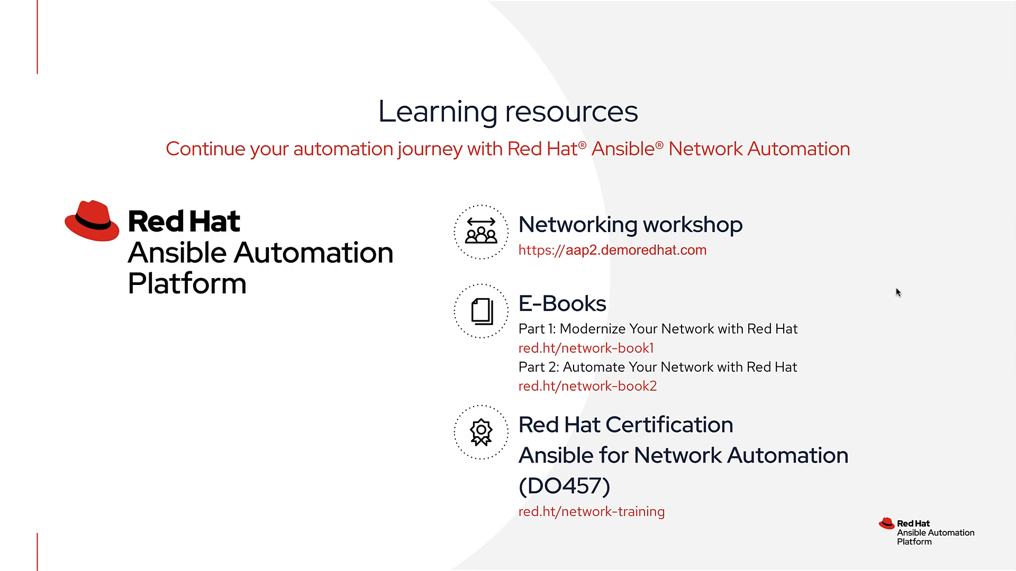
{"action": "mouse_move", "coordinate": [644, 259]}
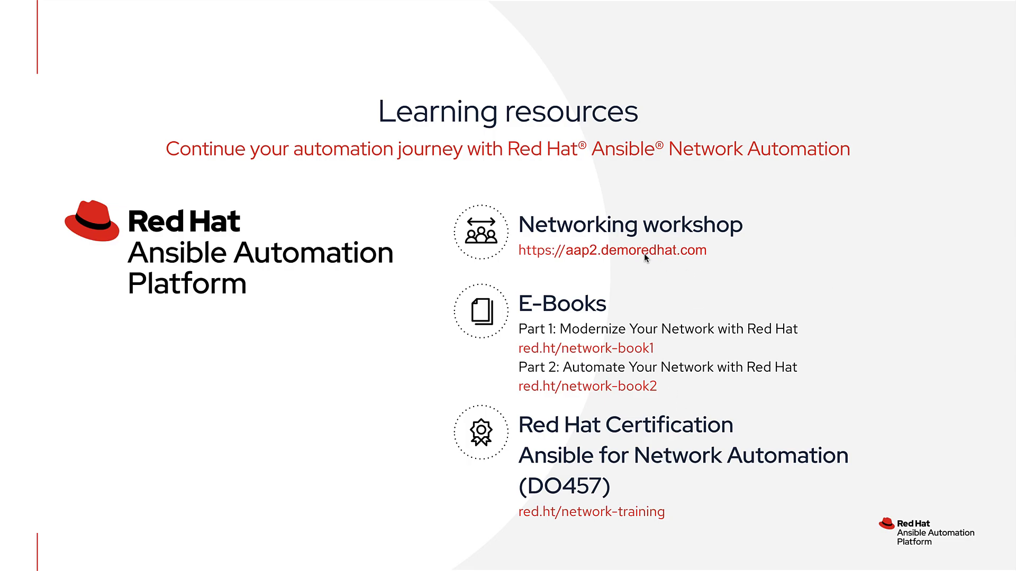
{"action": "mouse_move", "coordinate": [790, 415]}
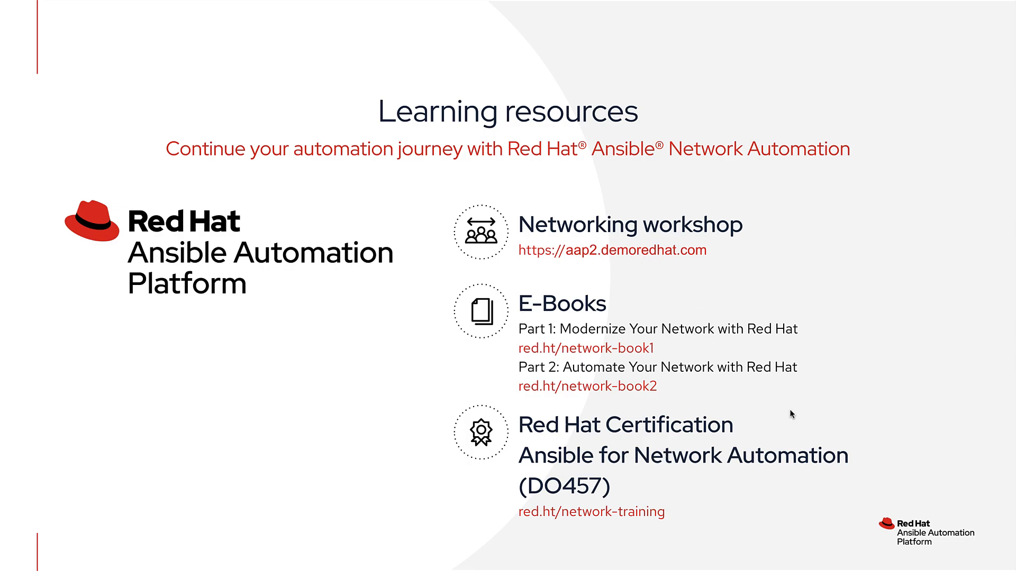
{"action": "mouse_move", "coordinate": [495, 246]}
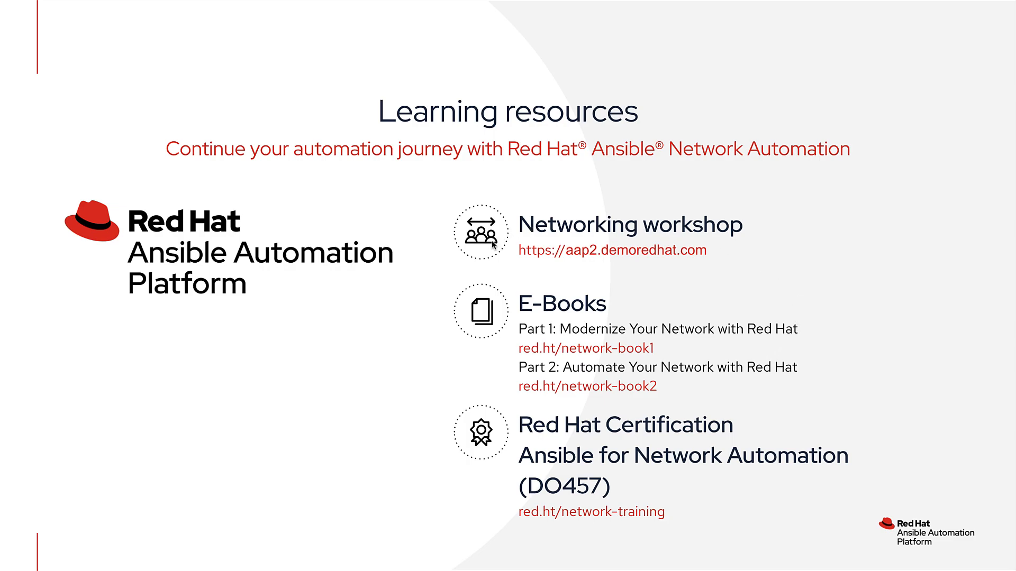
{"action": "mouse_move", "coordinate": [435, 259]}
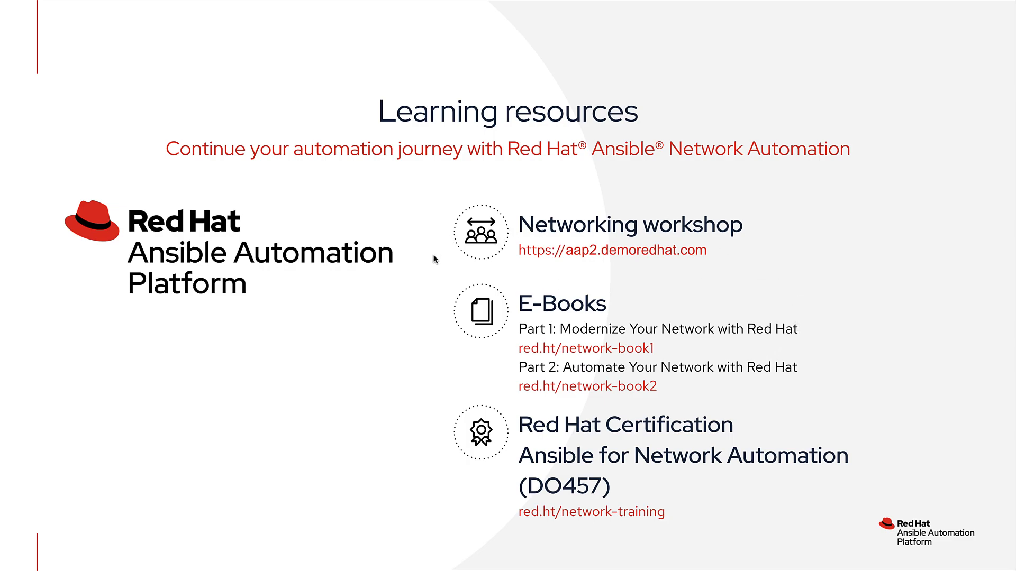
{"action": "mouse_move", "coordinate": [572, 262]}
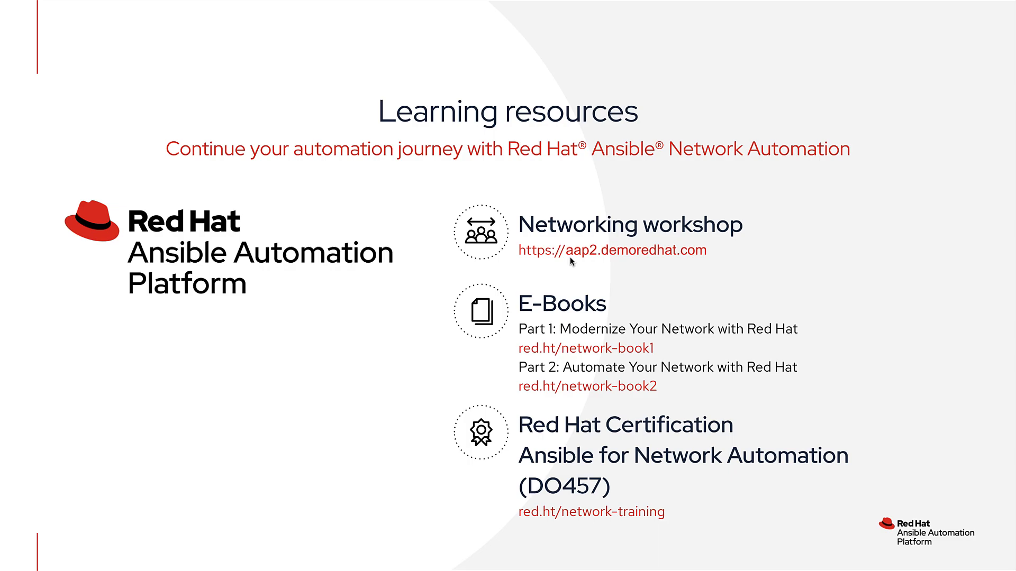
{"action": "mouse_move", "coordinate": [561, 342]}
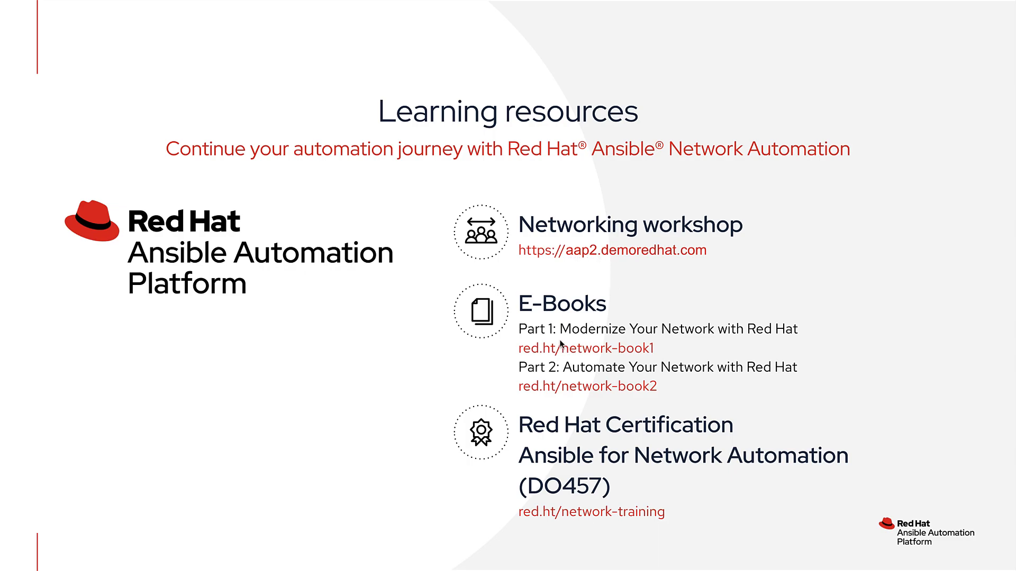
{"action": "mouse_move", "coordinate": [509, 363]}
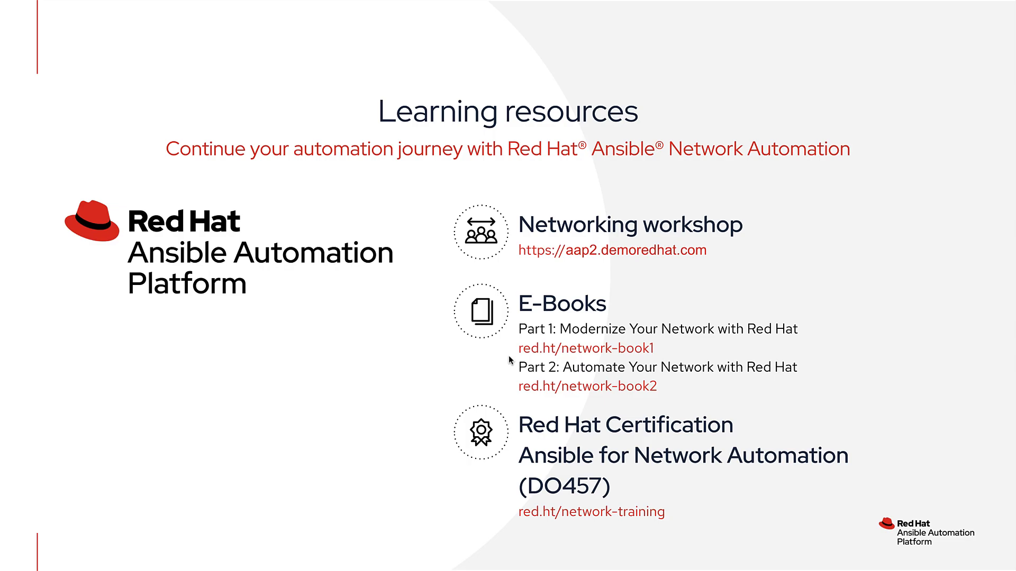
{"action": "mouse_move", "coordinate": [509, 360]}
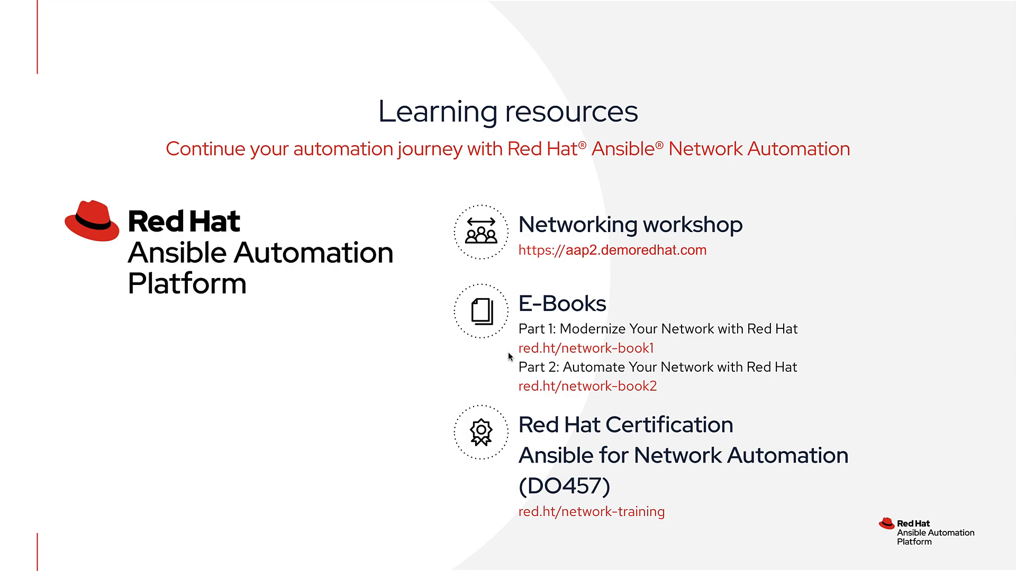
{"action": "mouse_move", "coordinate": [501, 356]}
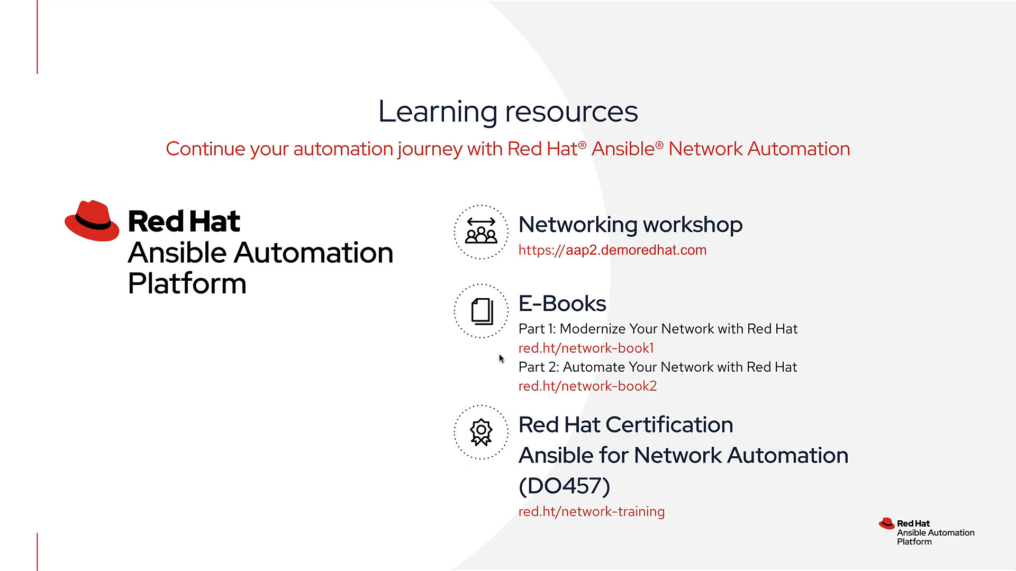
{"action": "mouse_move", "coordinate": [480, 382]}
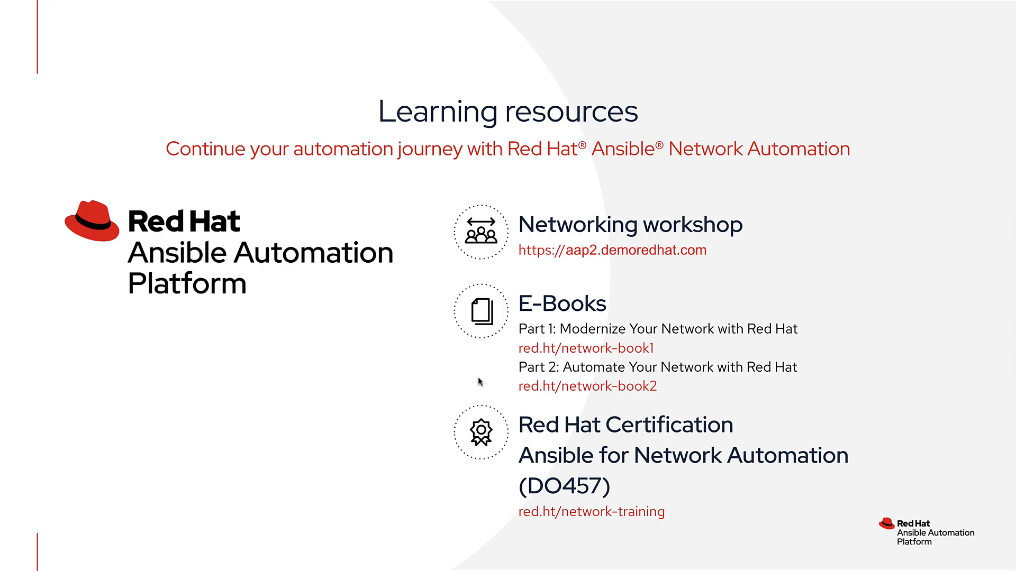
{"action": "mouse_move", "coordinate": [477, 381]}
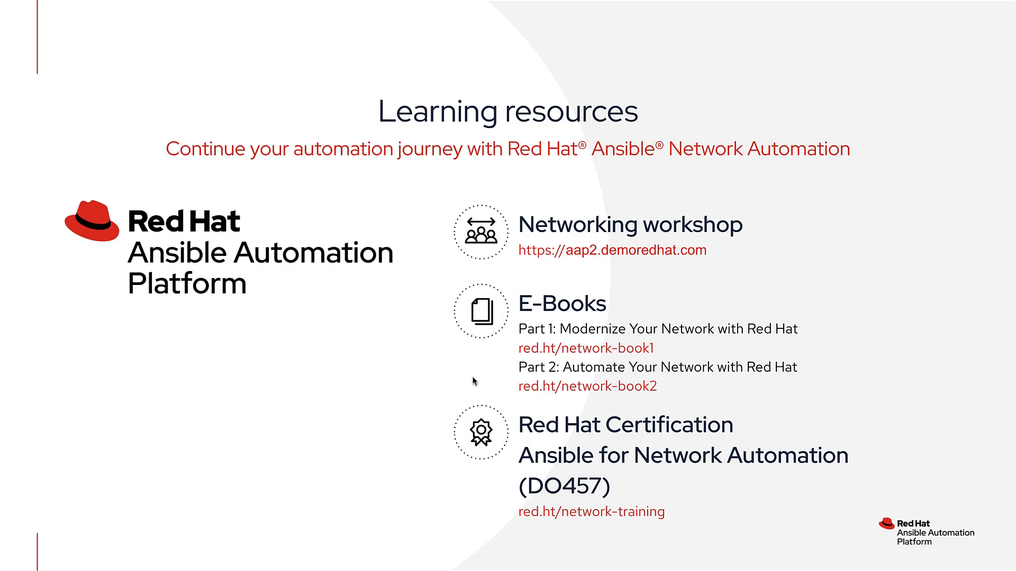
{"action": "mouse_move", "coordinate": [471, 381]}
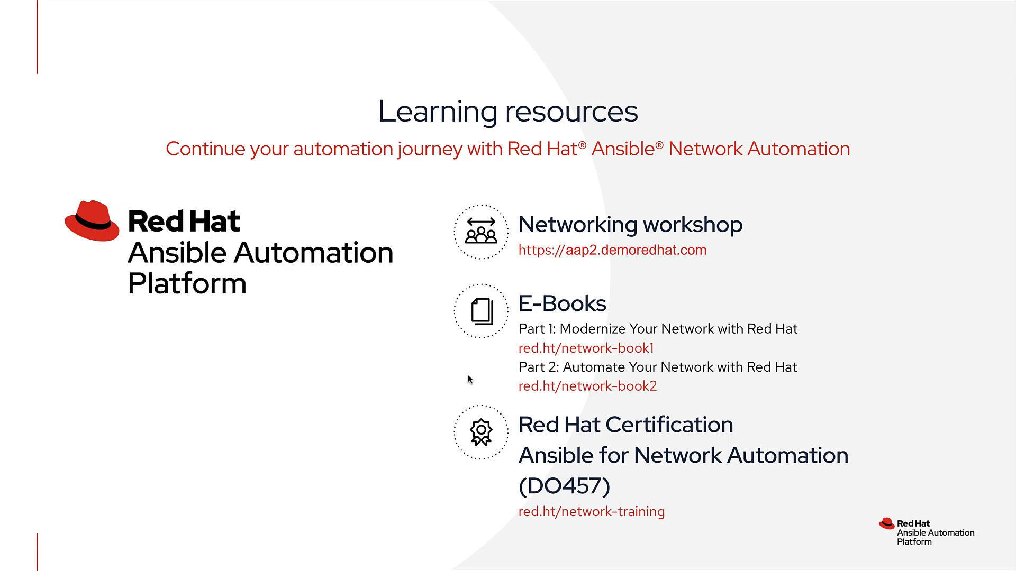
{"action": "mouse_move", "coordinate": [525, 381]}
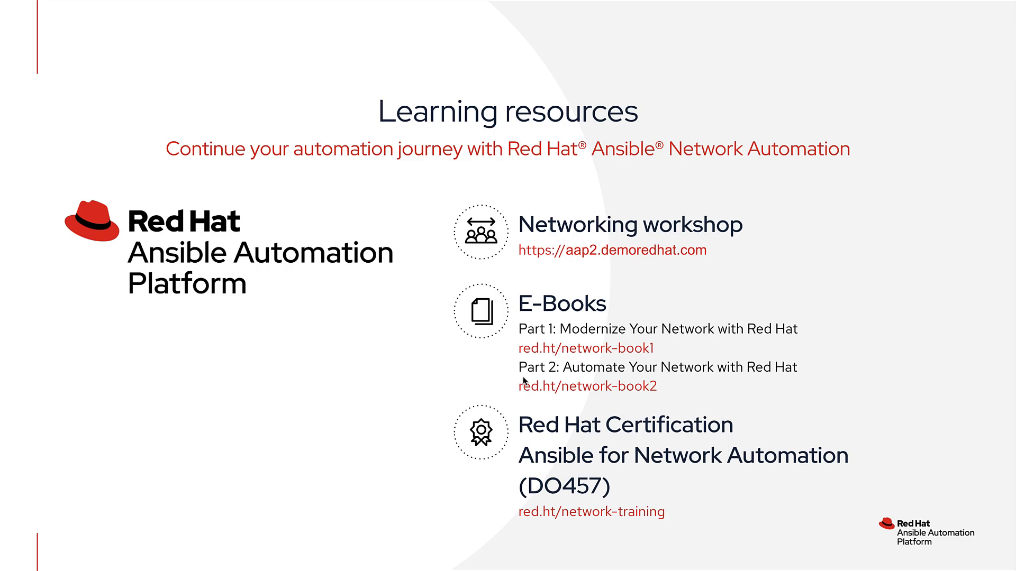
{"action": "mouse_move", "coordinate": [598, 460]}
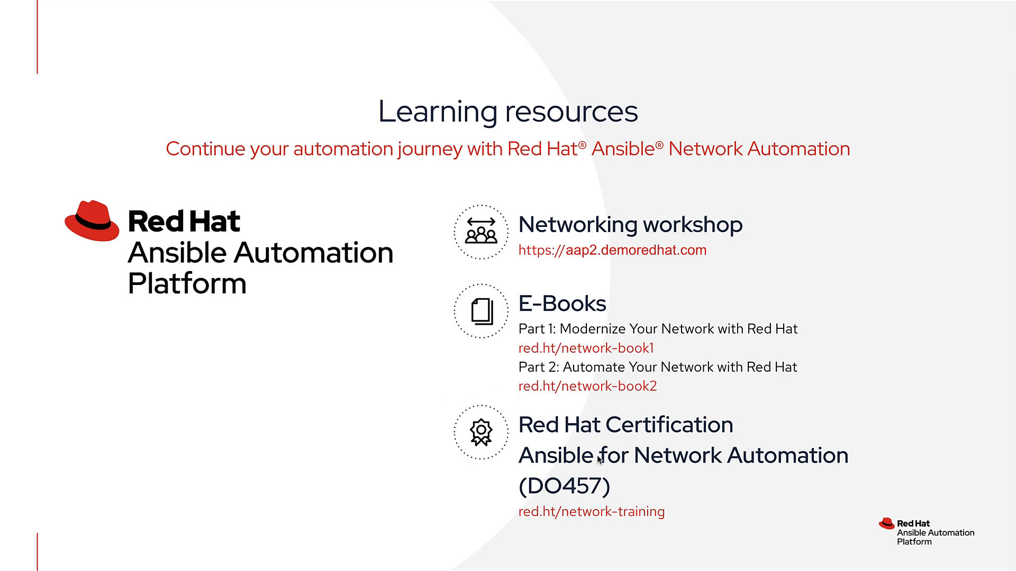
{"action": "mouse_move", "coordinate": [494, 516]}
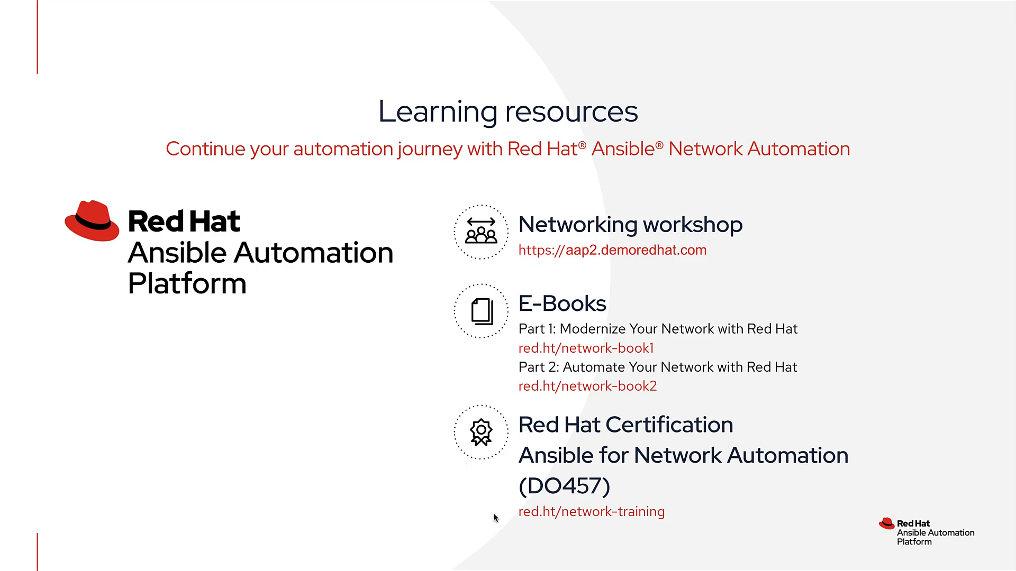
{"action": "mouse_move", "coordinate": [488, 515]}
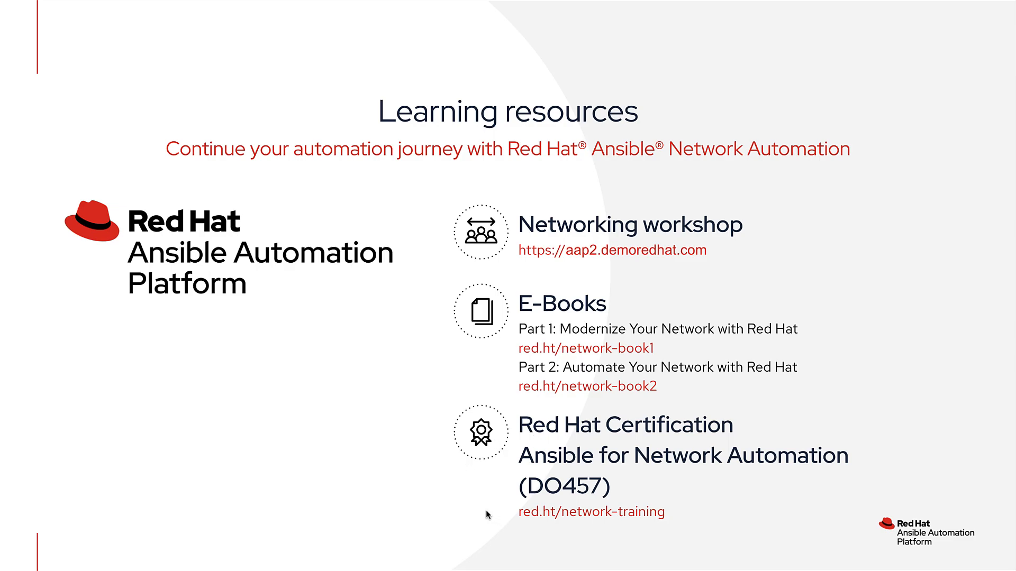